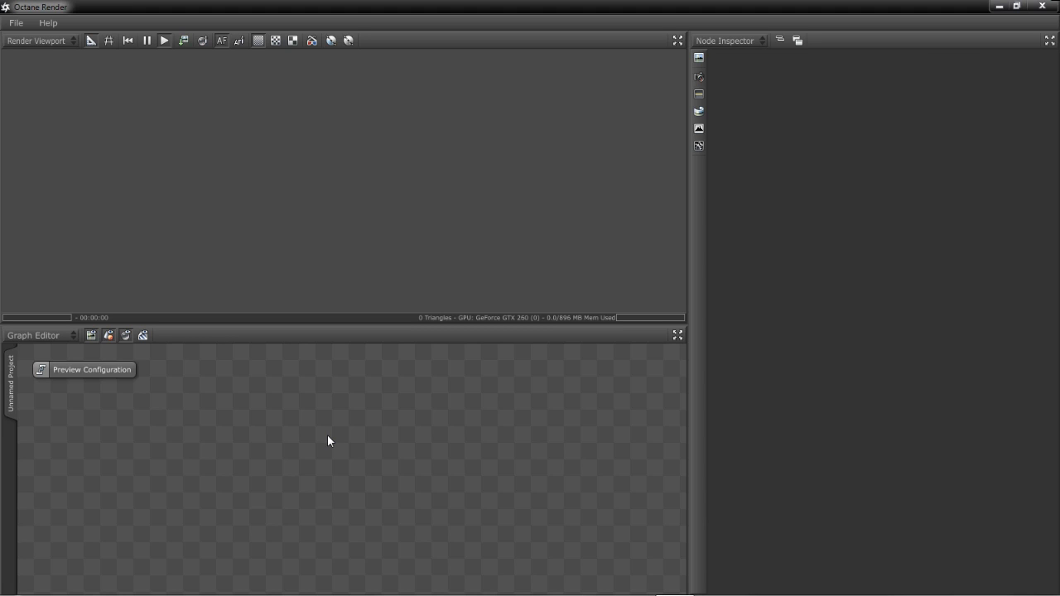
mouse_move(324, 441)
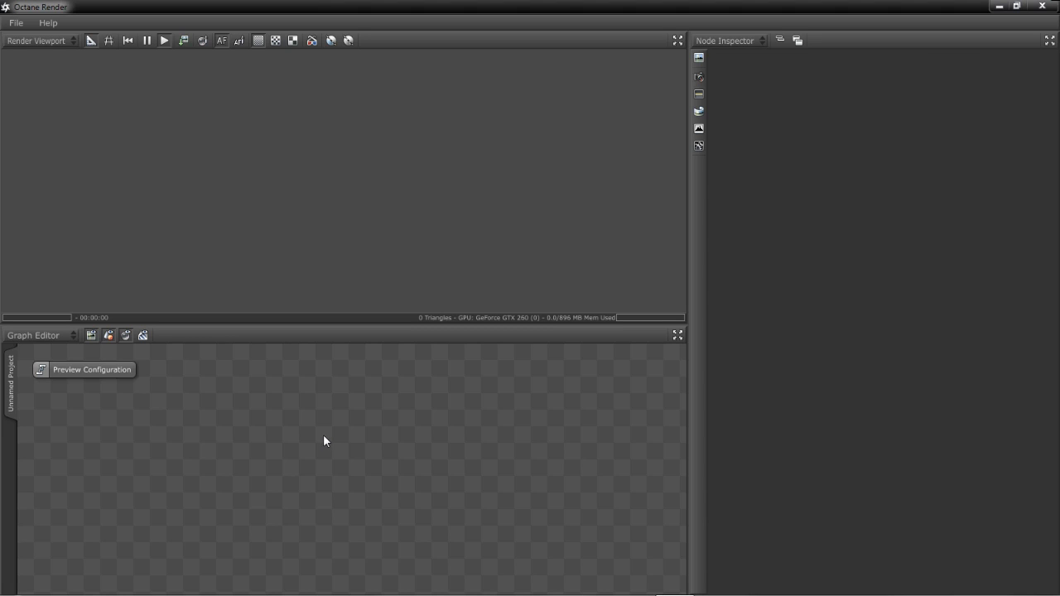
mouse_move(165, 218)
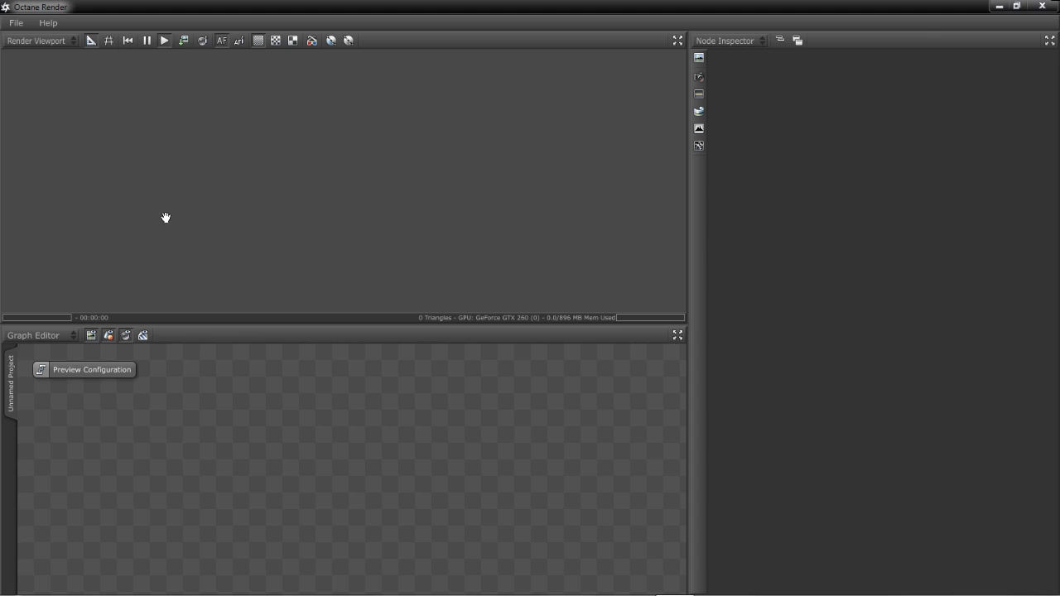
mouse_move(335, 475)
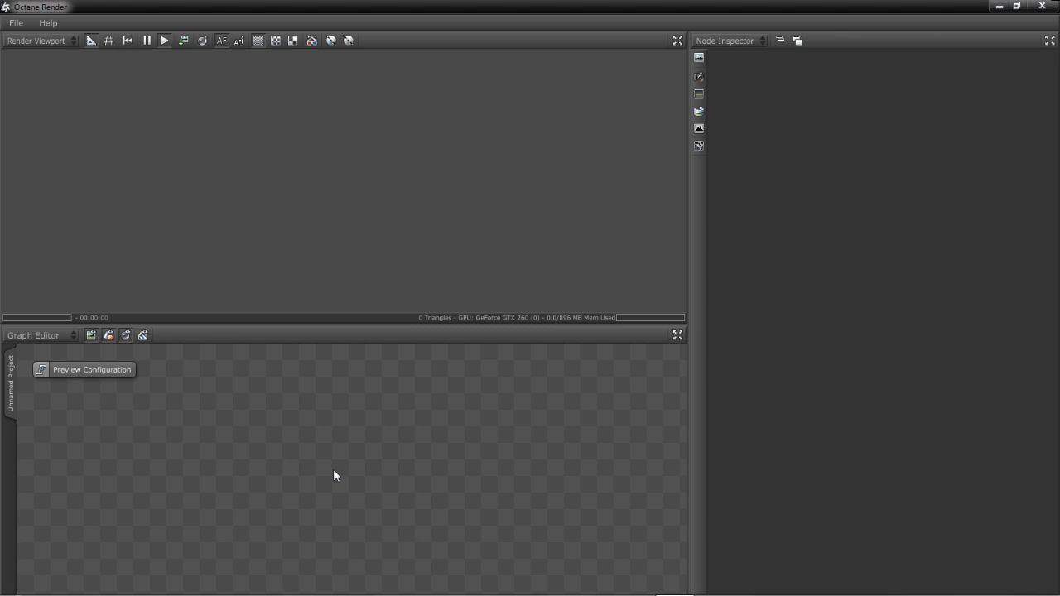
mouse_move(330, 466)
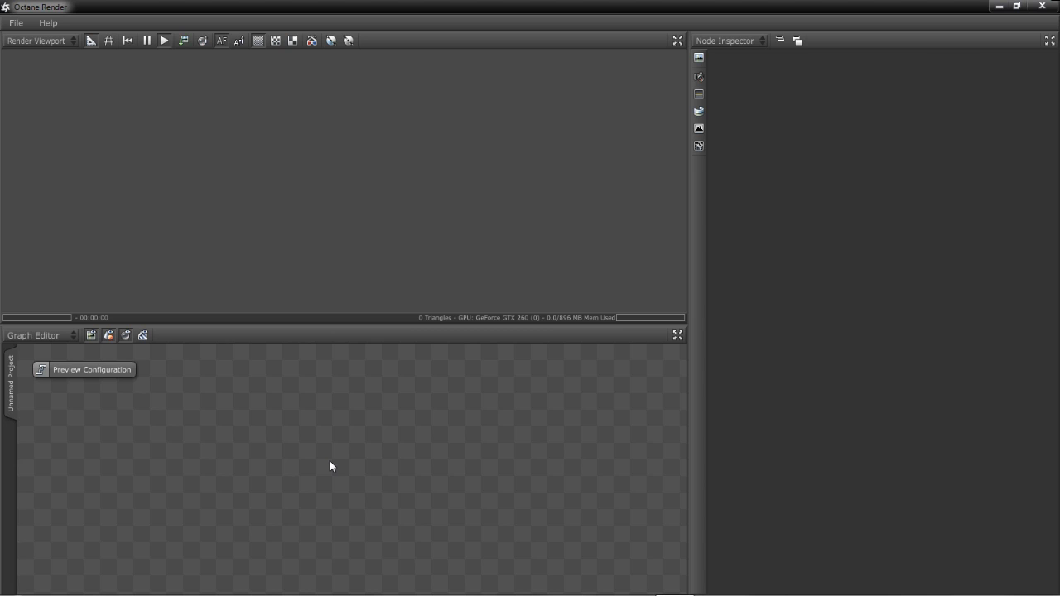
mouse_move(300, 454)
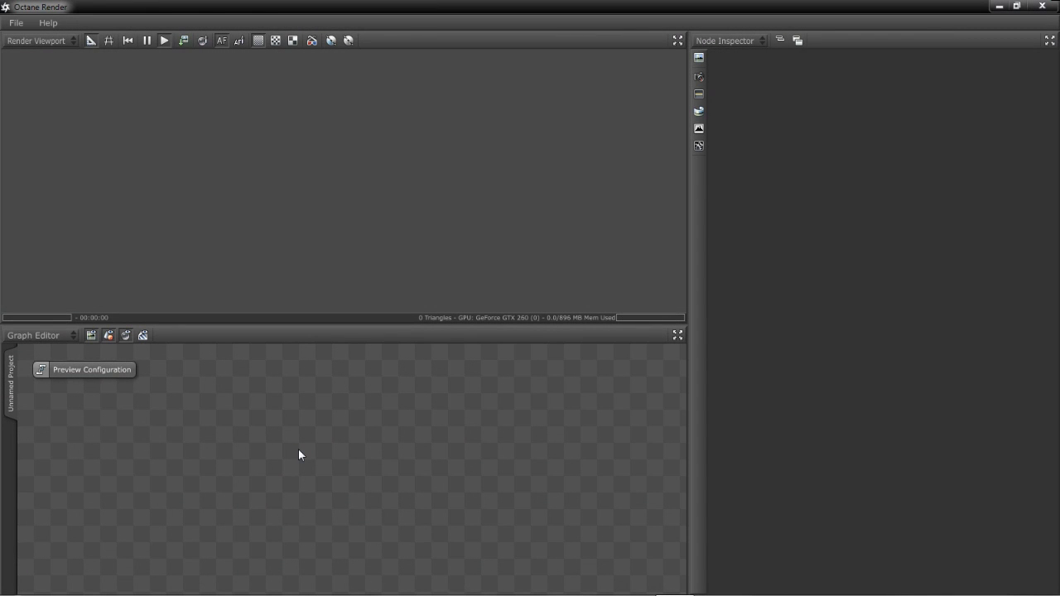
mouse_move(307, 459)
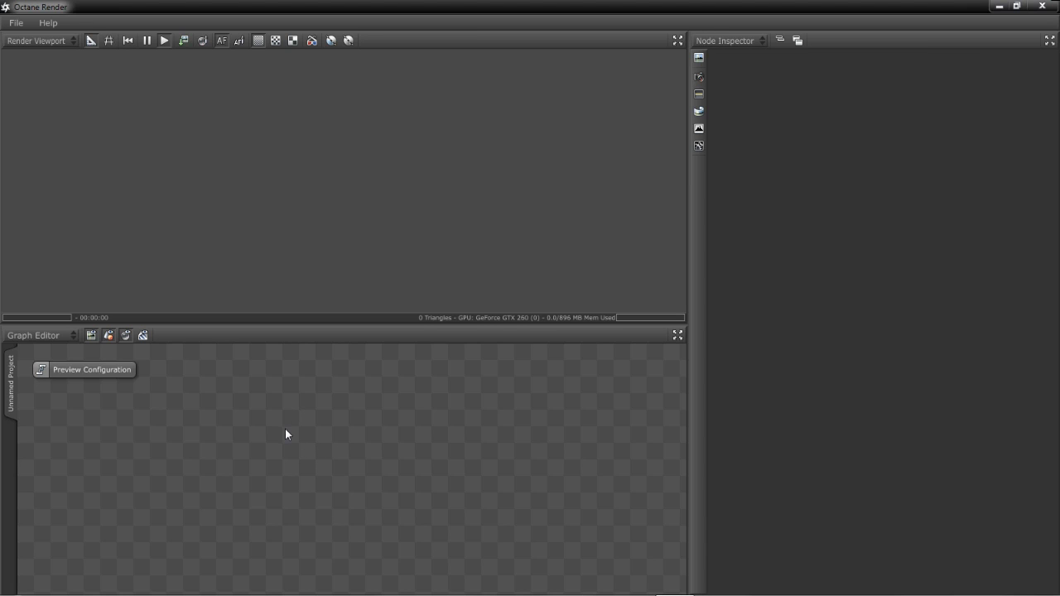
Step: Add a mesh node in the Graph Editor loading OctaneMBandCard1.obj
right_click(288, 434)
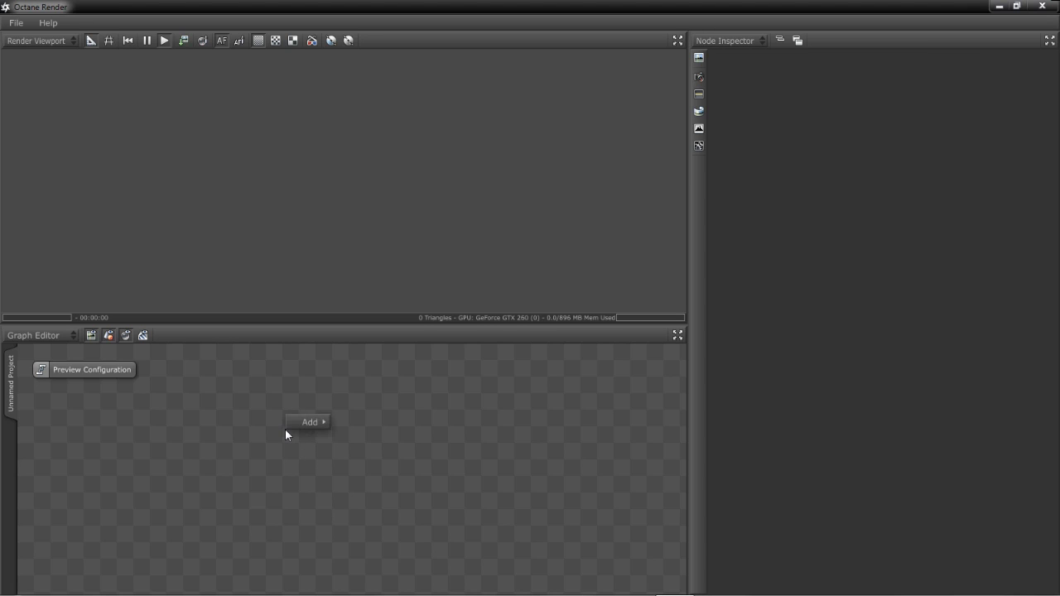
click(309, 422)
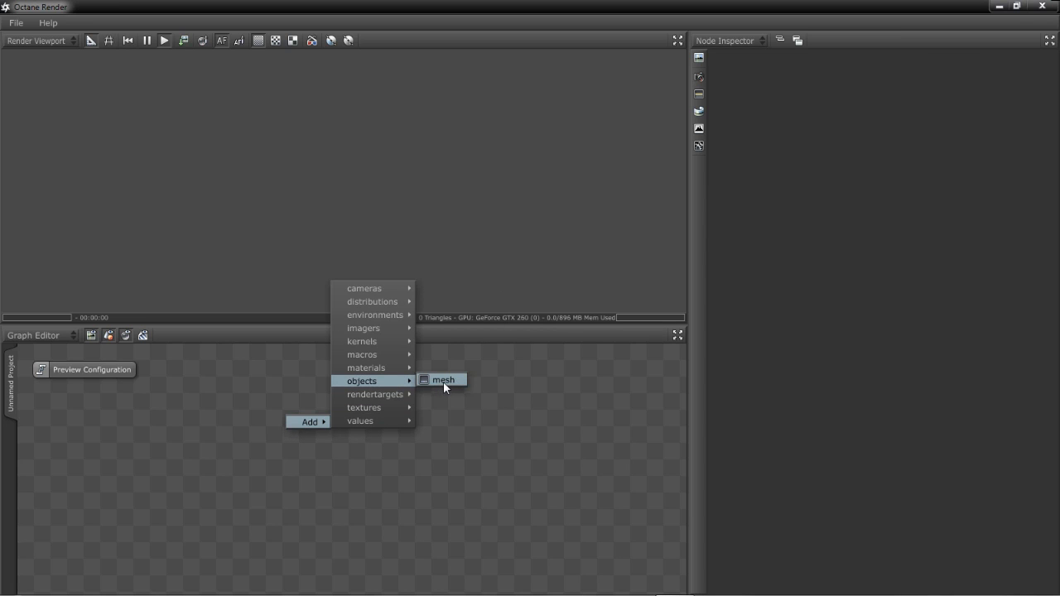
click(442, 380)
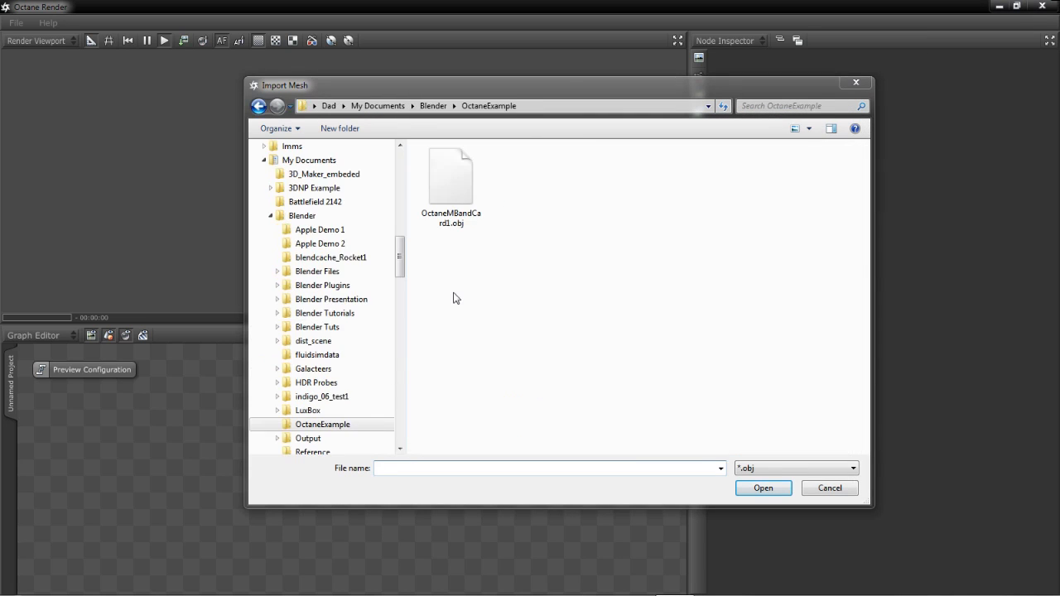
click(451, 176)
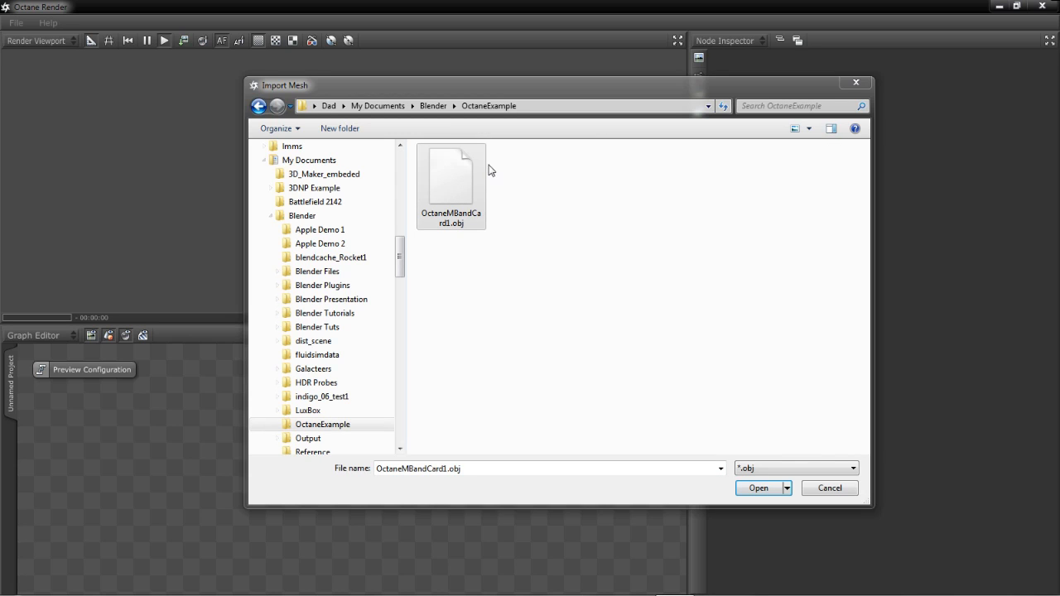
click(758, 488)
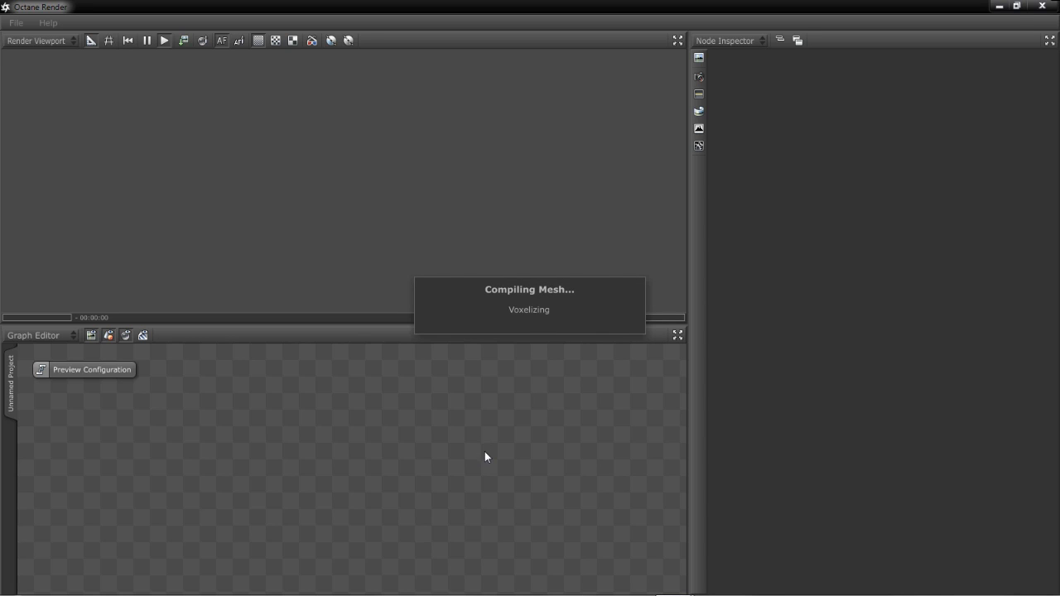
mouse_move(269, 393)
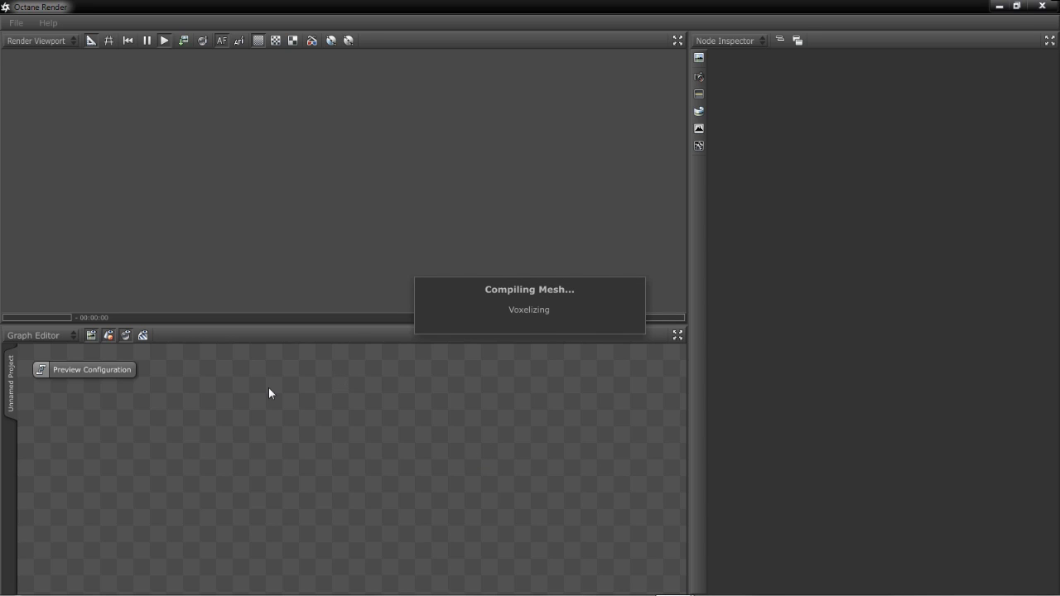
mouse_move(267, 426)
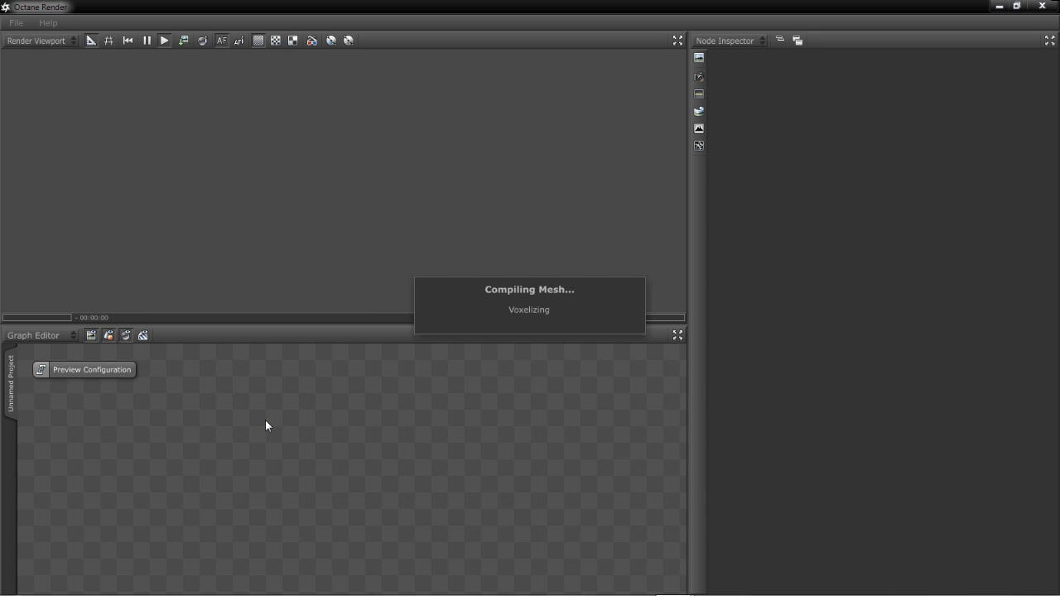
mouse_move(269, 434)
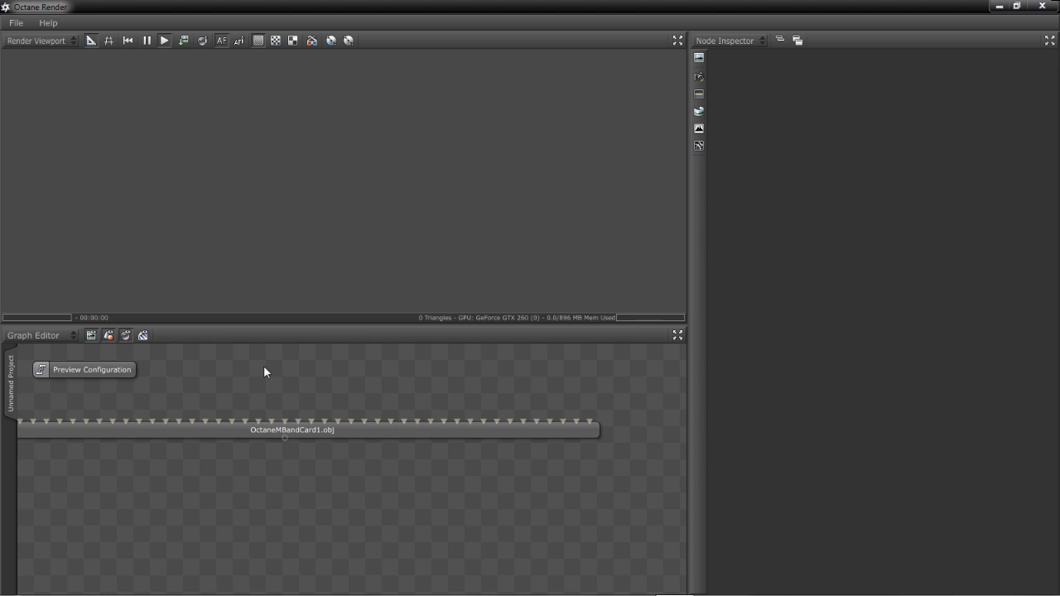
mouse_move(127, 461)
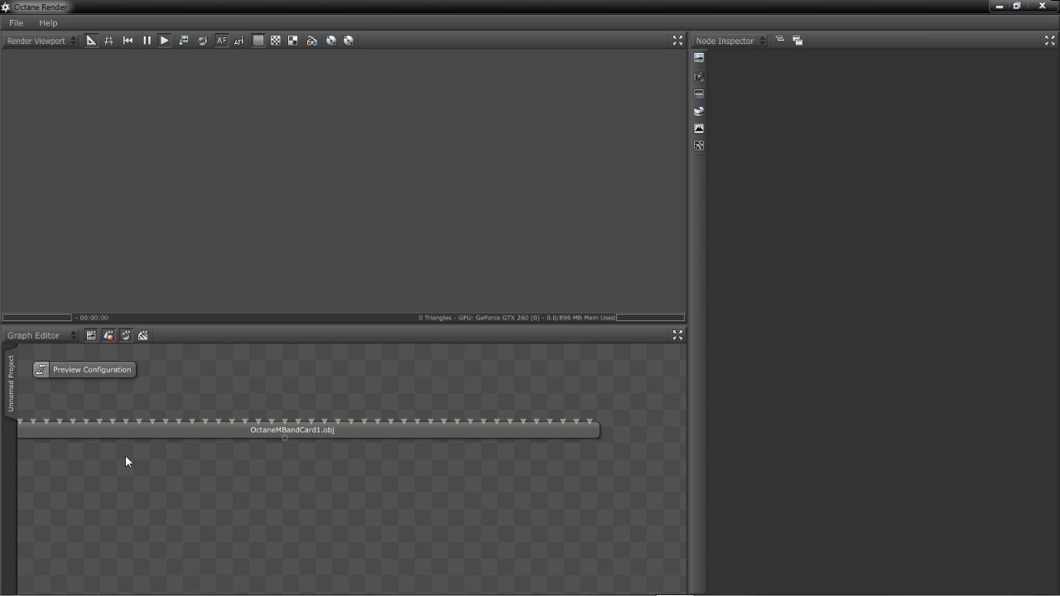
mouse_move(447, 460)
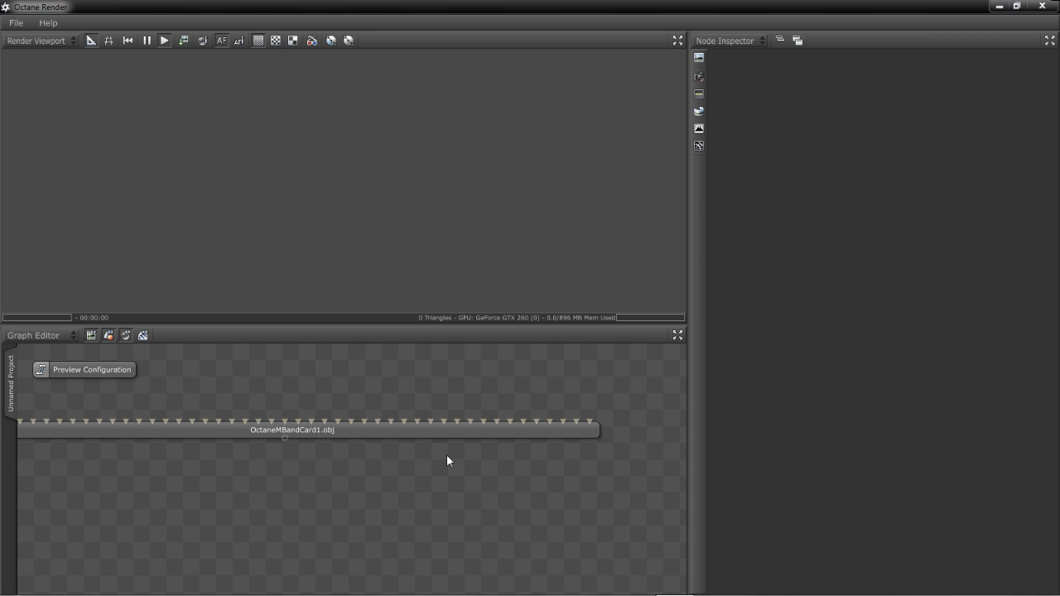
mouse_move(320, 473)
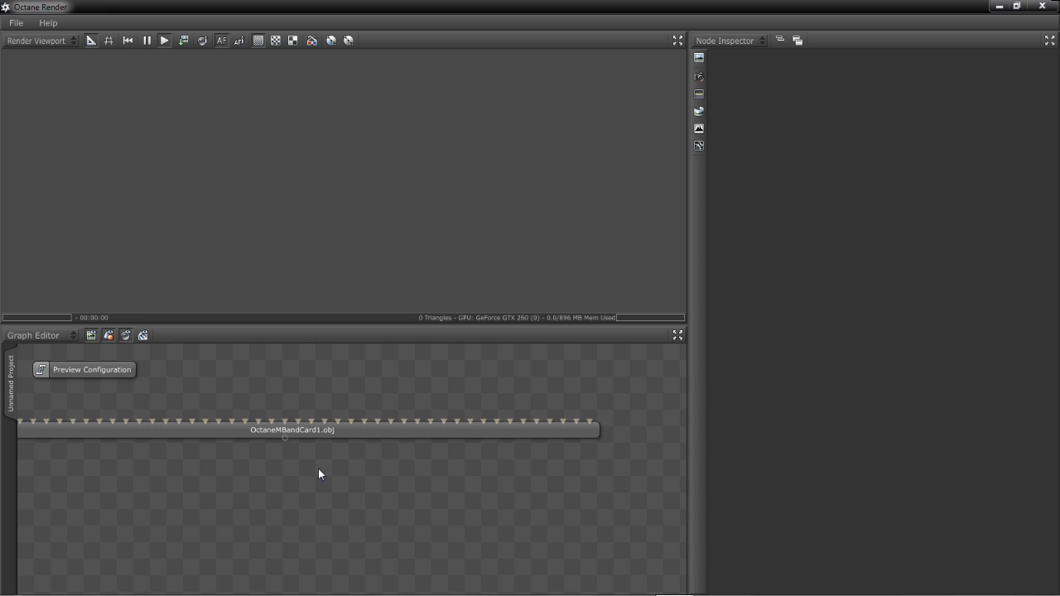
mouse_move(348, 434)
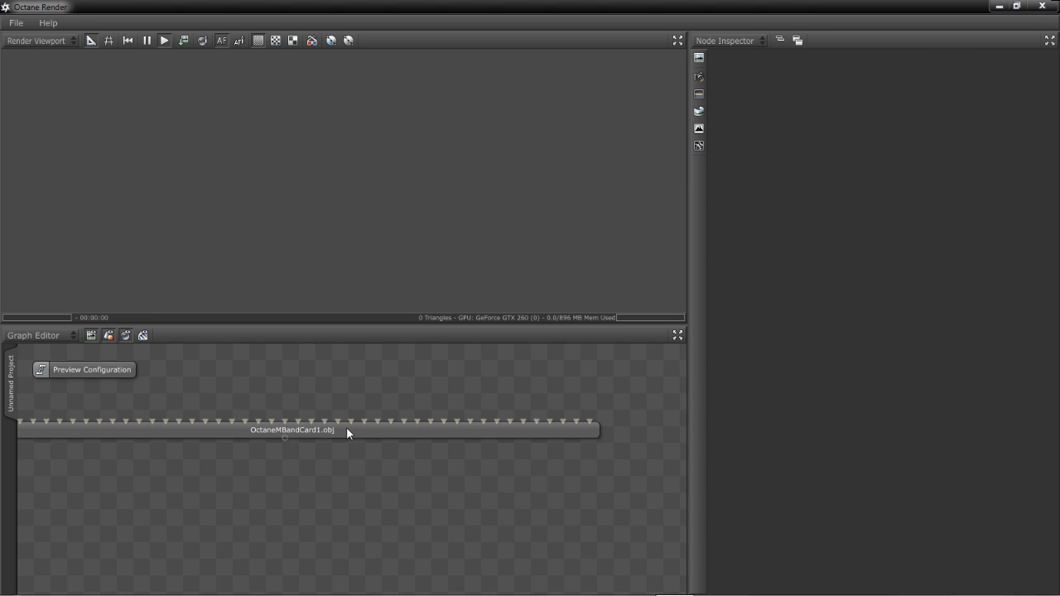
mouse_move(313, 244)
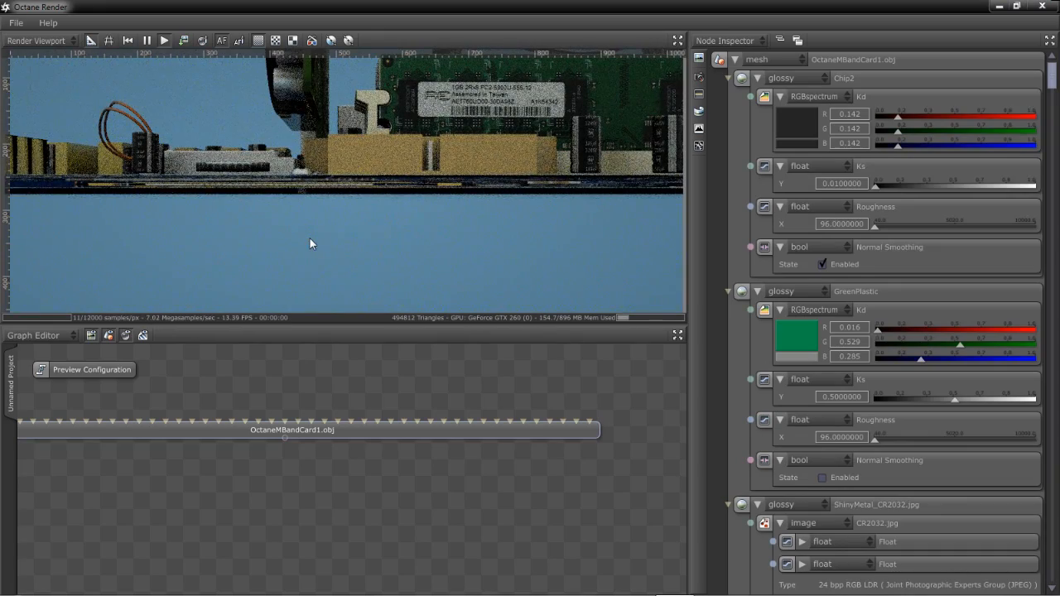
Step: Collapse the Graph Editor panel so the Render Viewport expands vertically
click(128, 39)
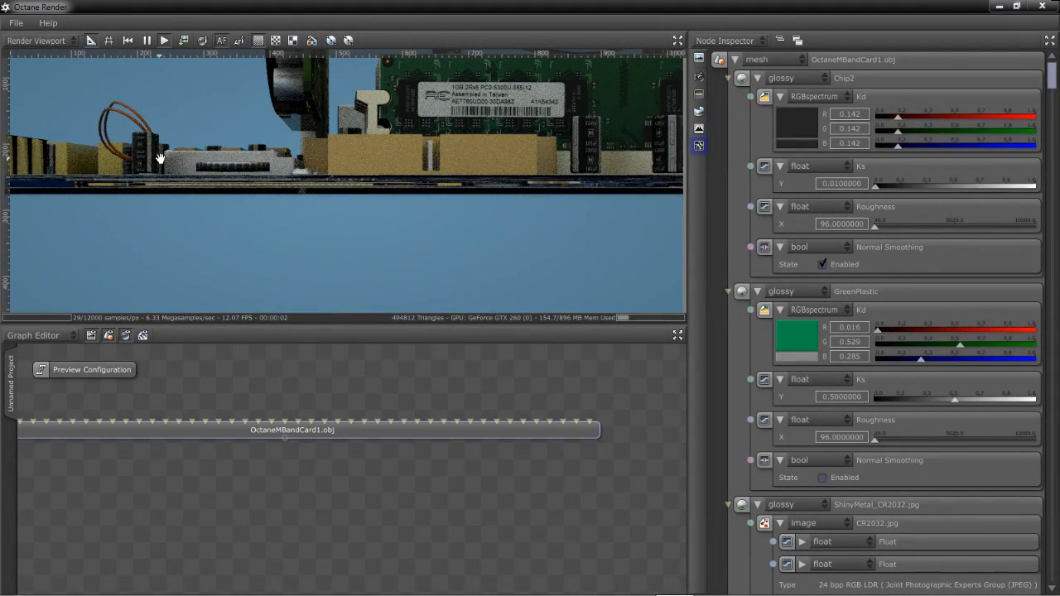
mouse_move(157, 219)
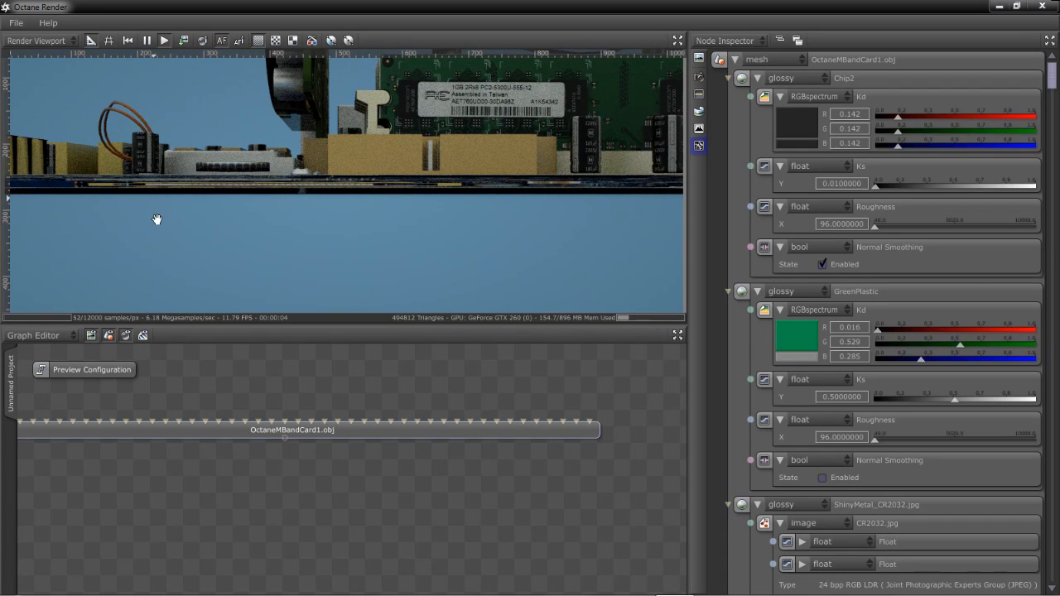
mouse_move(430, 255)
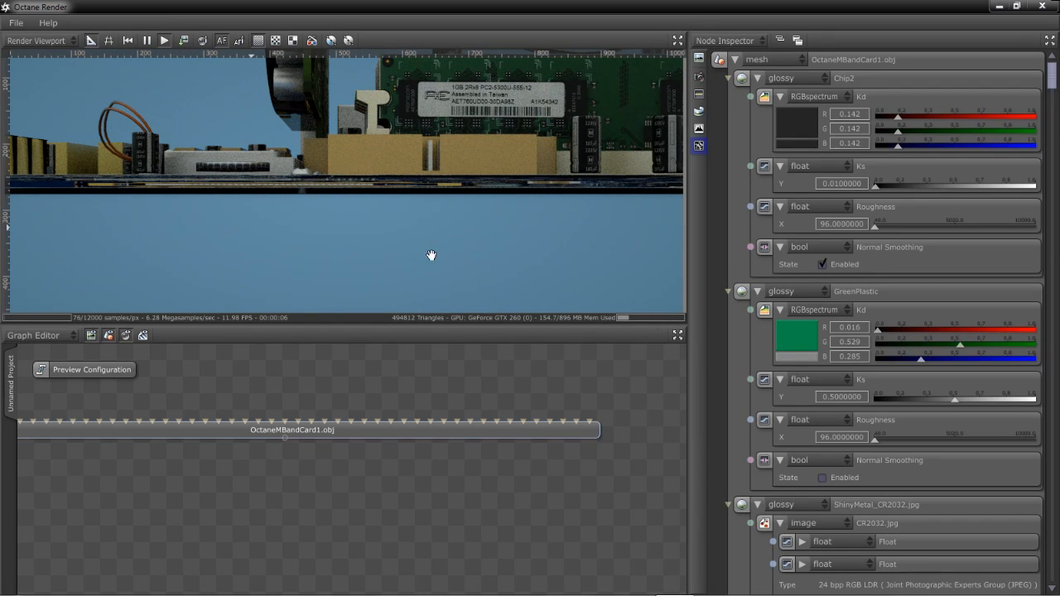
mouse_move(464, 146)
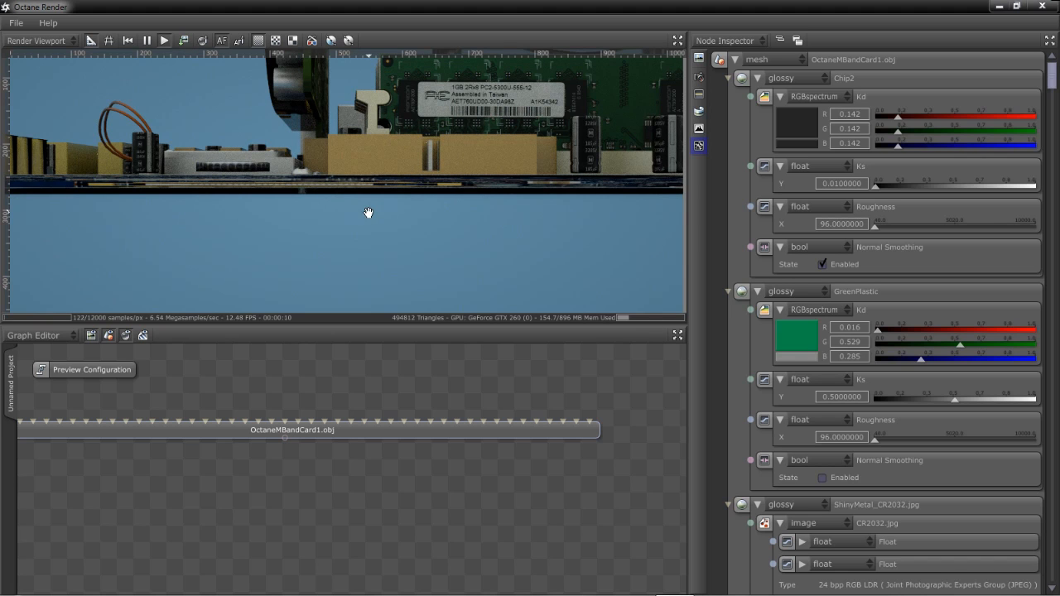
mouse_move(349, 371)
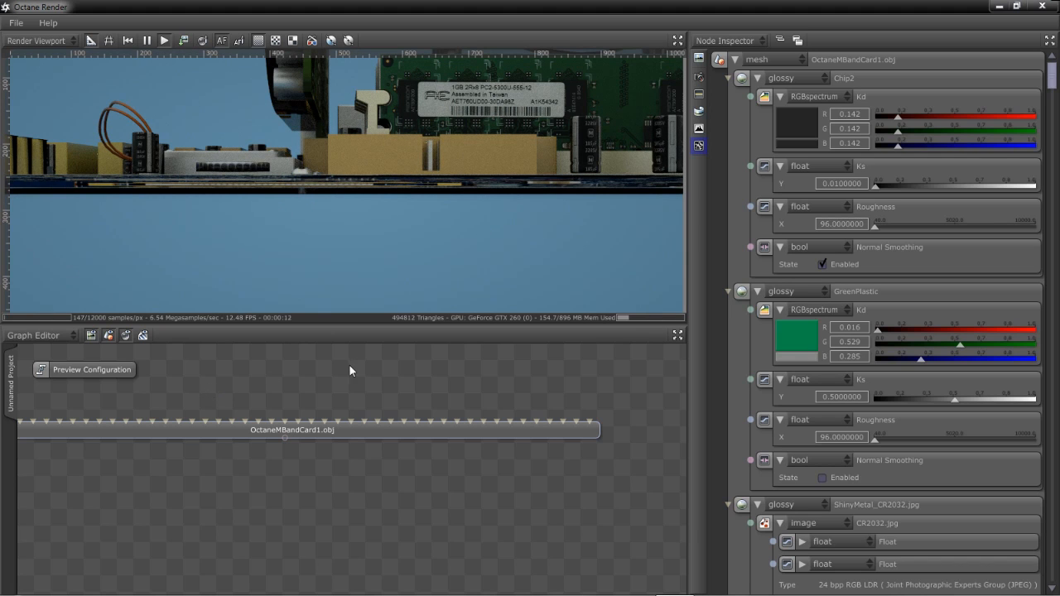
mouse_move(411, 535)
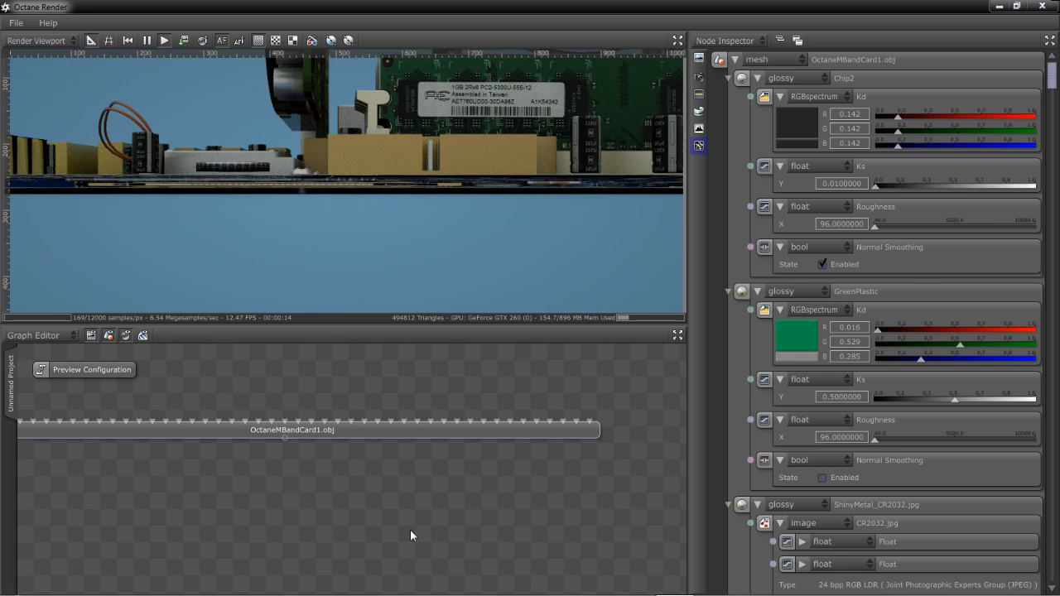
mouse_move(840, 109)
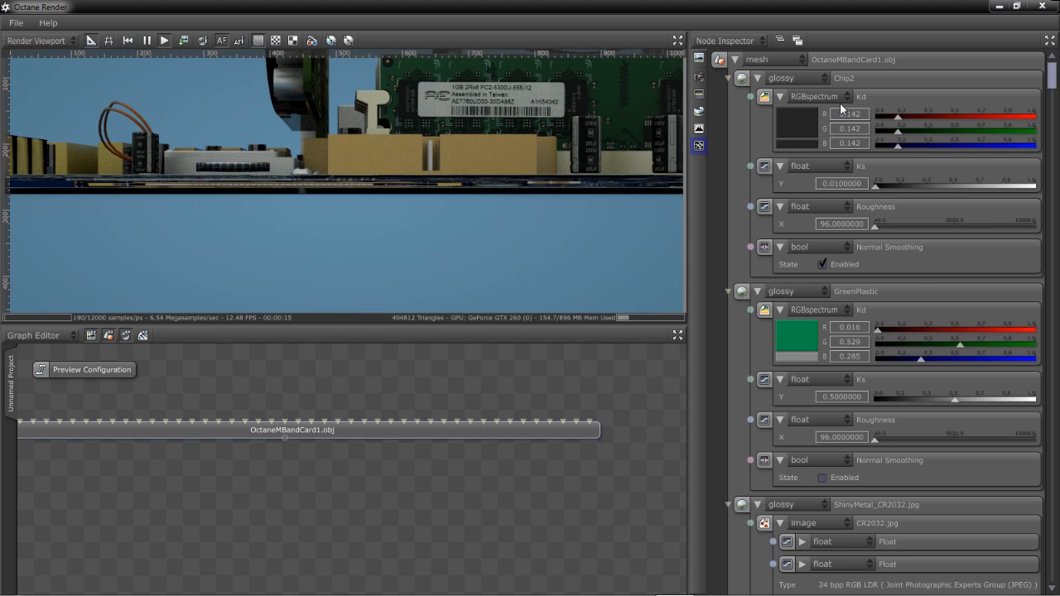
mouse_move(824, 98)
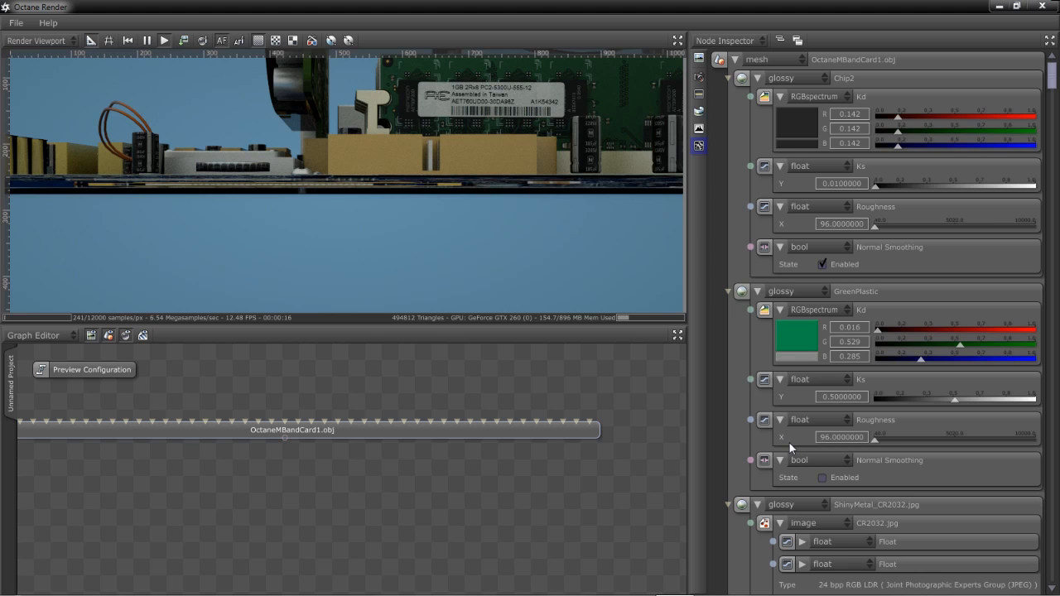
mouse_move(373, 356)
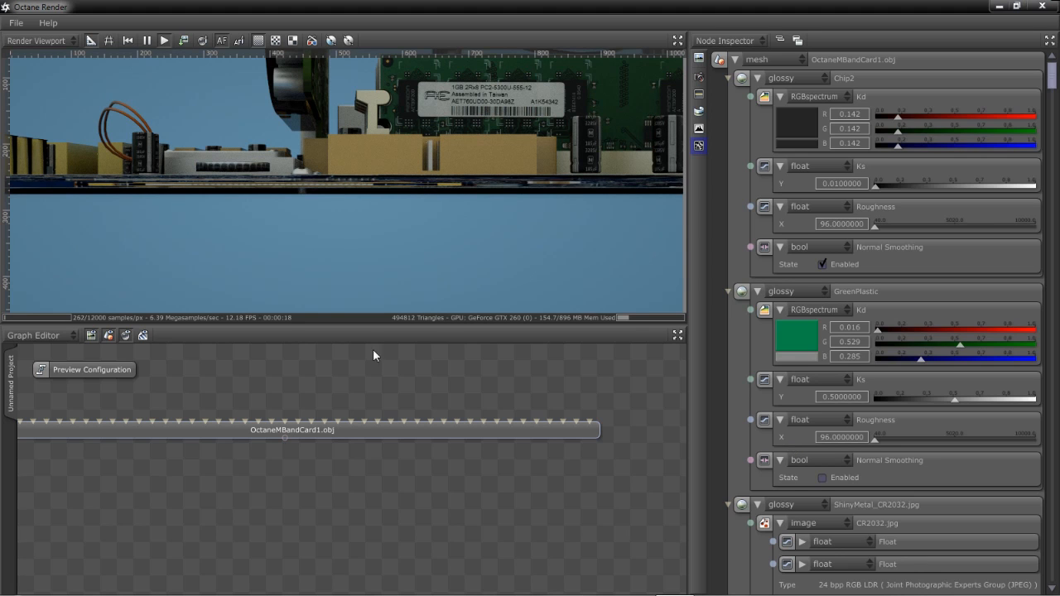
mouse_move(129, 360)
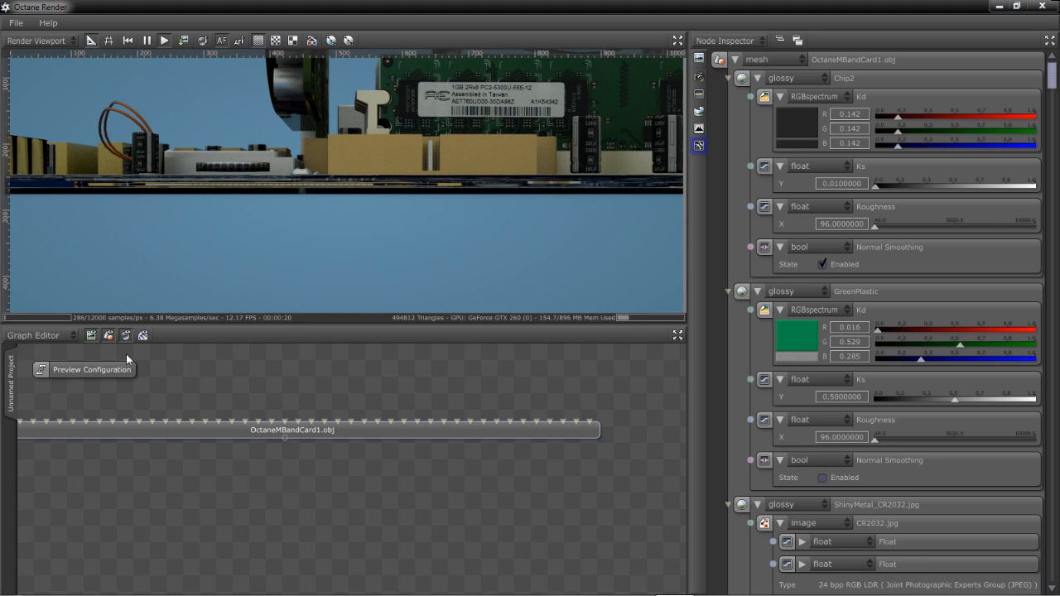
mouse_move(339, 346)
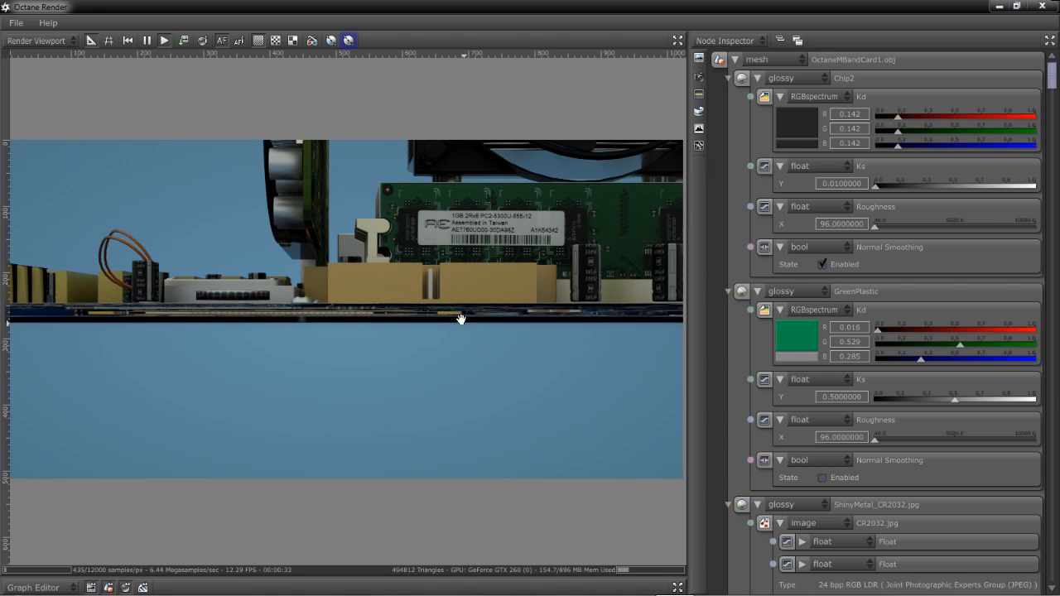
Step: Orbit and dolly the camera onto the chipset heatsink beside the expansion card
drag(461, 320, 366, 343)
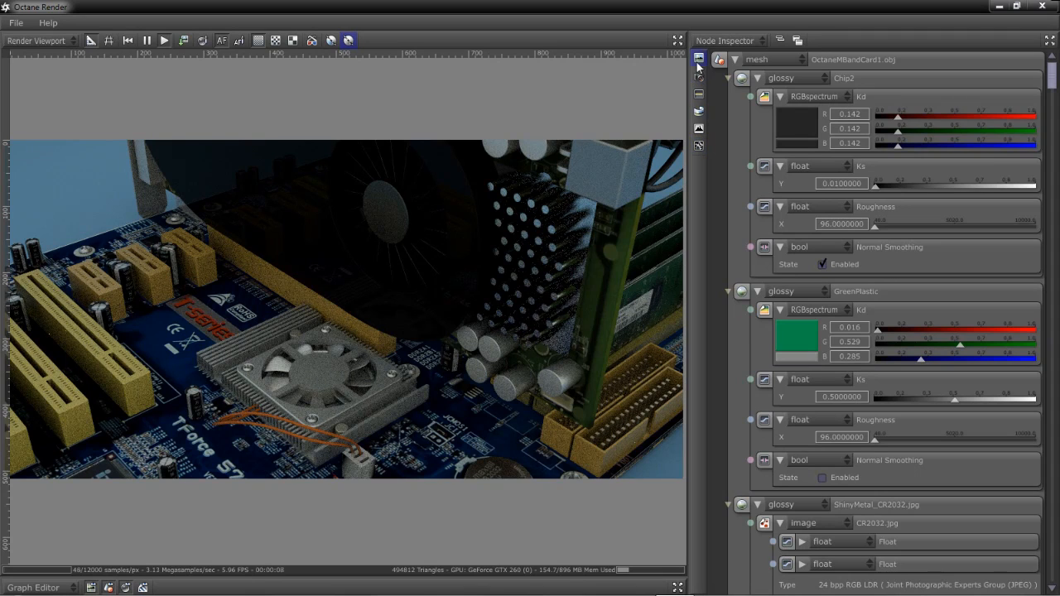
mouse_move(699, 95)
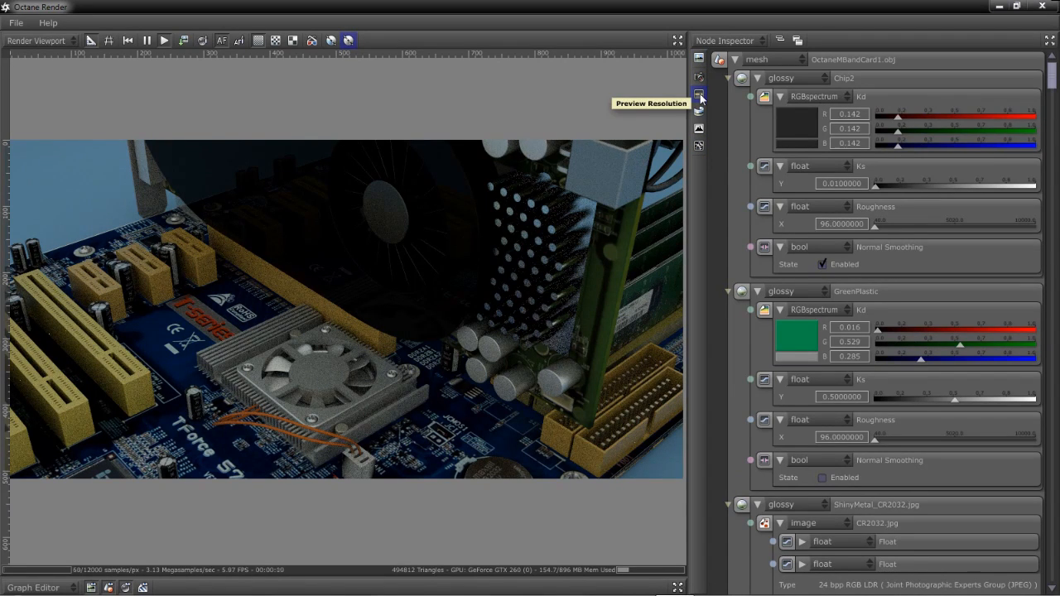
Step: Set the preview resolution to the Computer Display 1024x768 (XGA) preset
click(698, 93)
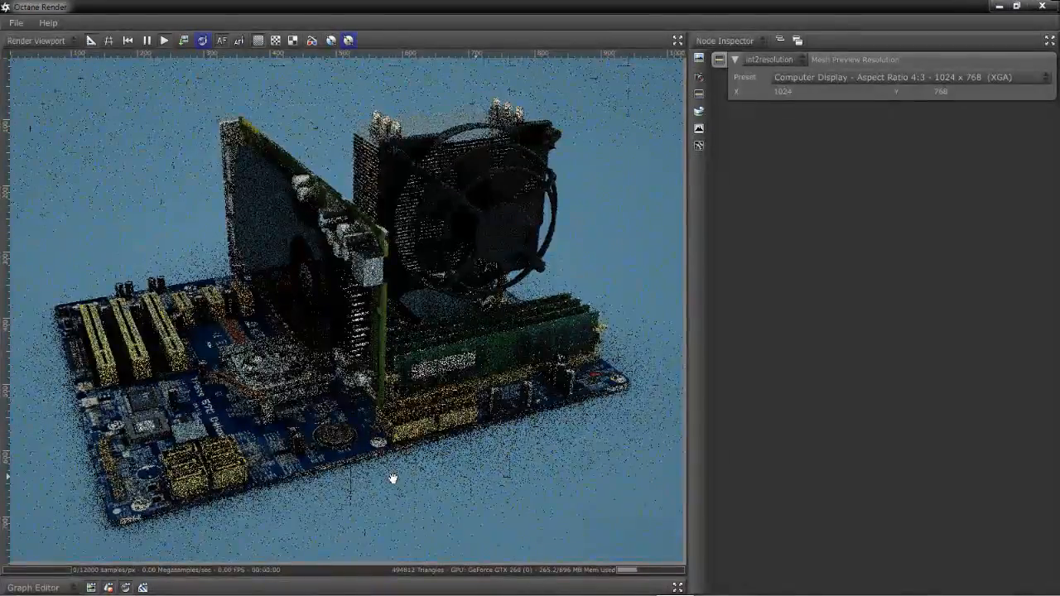
Step: Orbit the camera to a front-left three-quarter view of the motherboard
drag(394, 478, 464, 451)
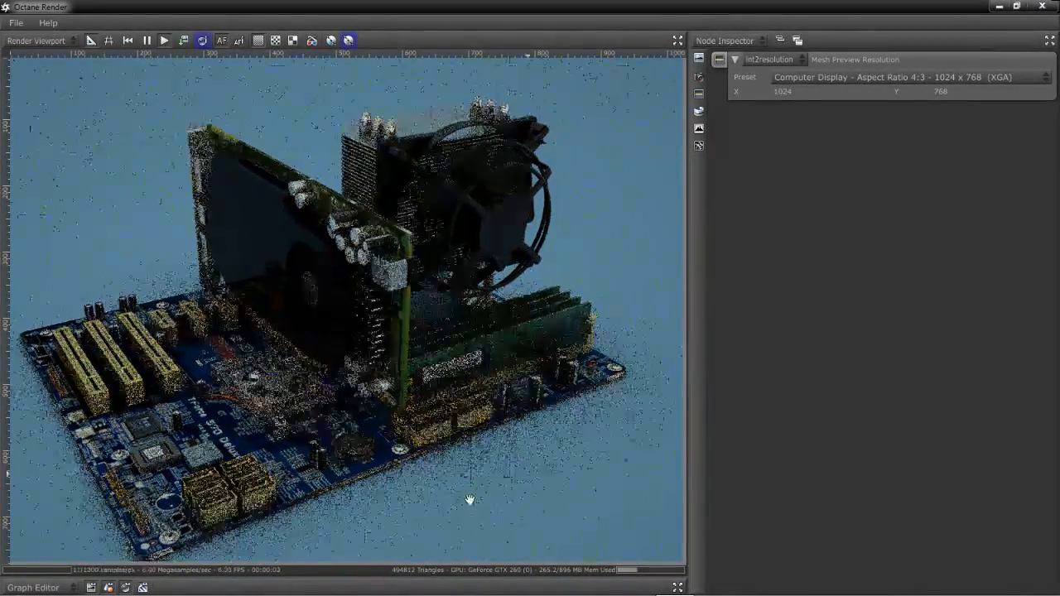
drag(471, 499, 412, 447)
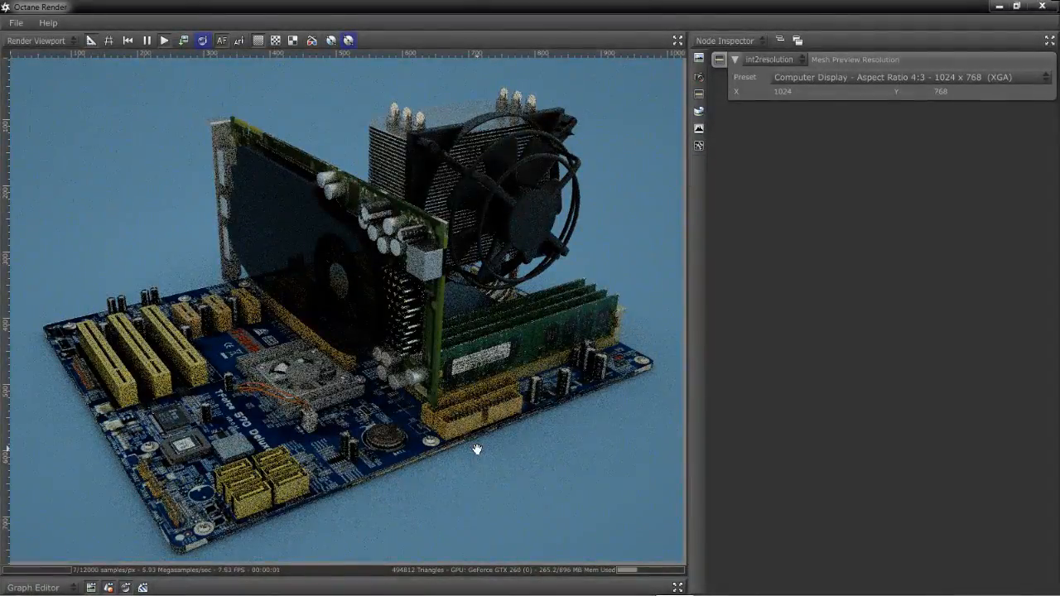
drag(476, 450, 267, 193)
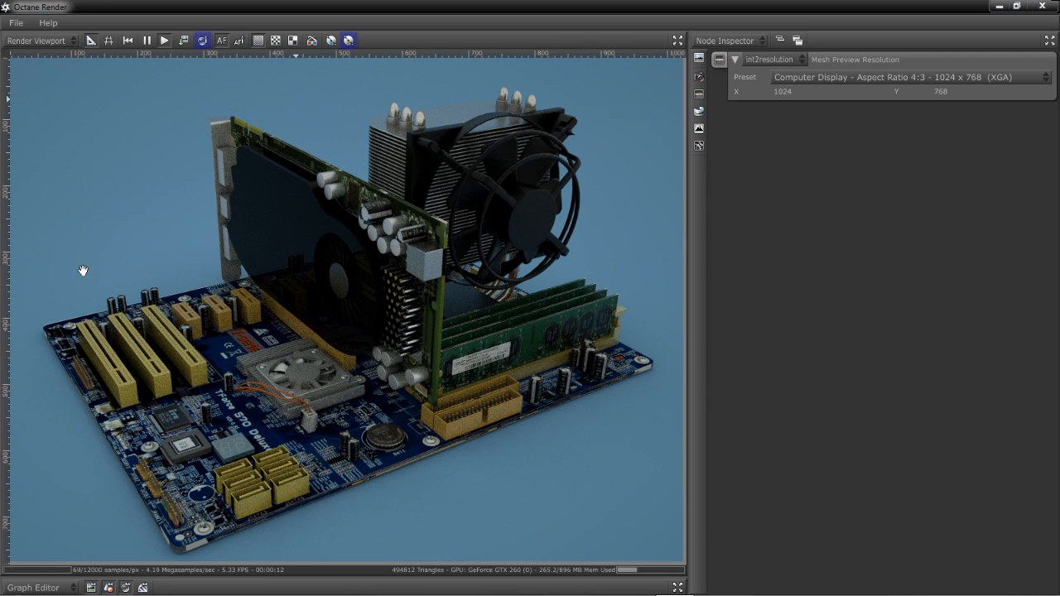
mouse_move(317, 128)
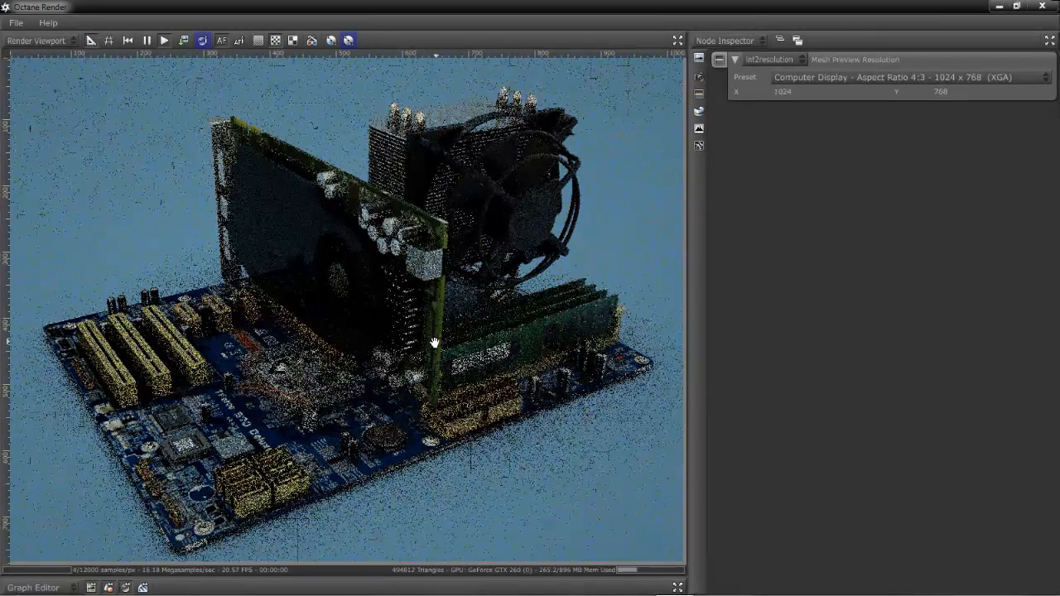
Step: Orbit to look down on the motherboard from above, then from a low side angle
drag(430, 344, 460, 277)
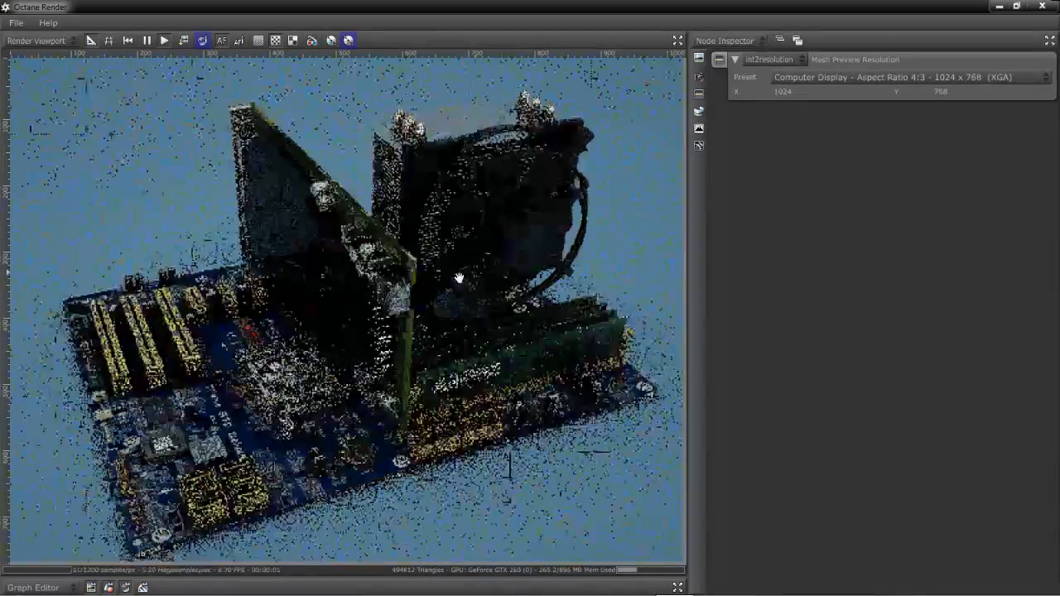
drag(460, 277, 389, 339)
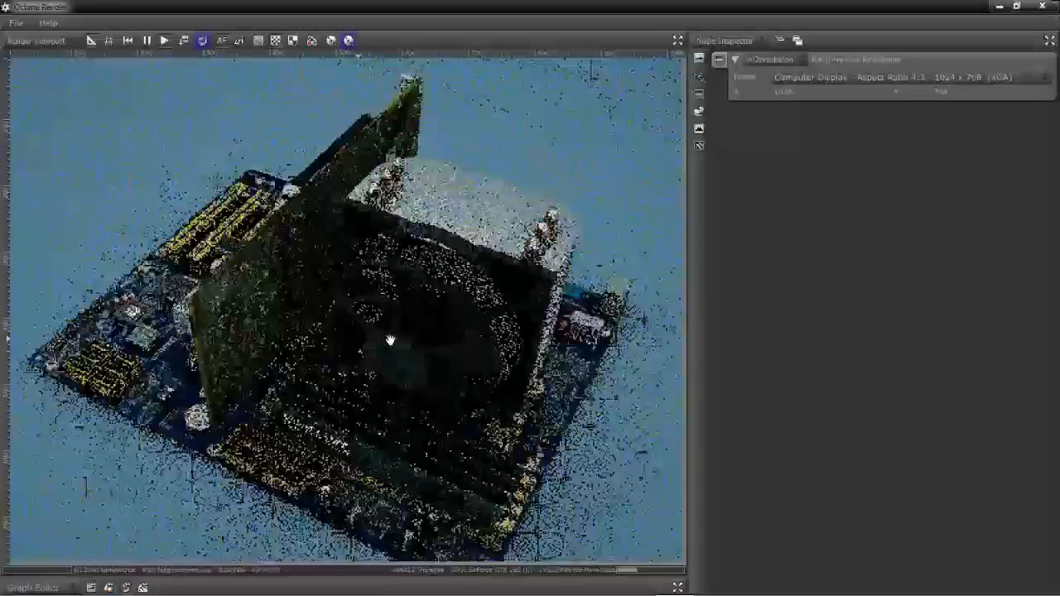
drag(390, 340, 526, 309)
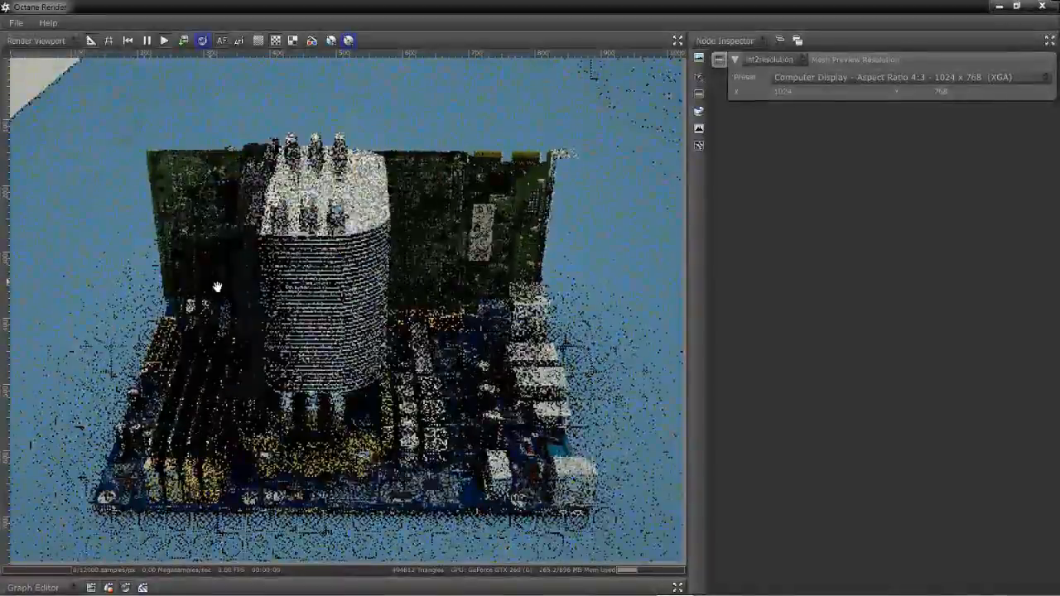
drag(216, 287, 511, 162)
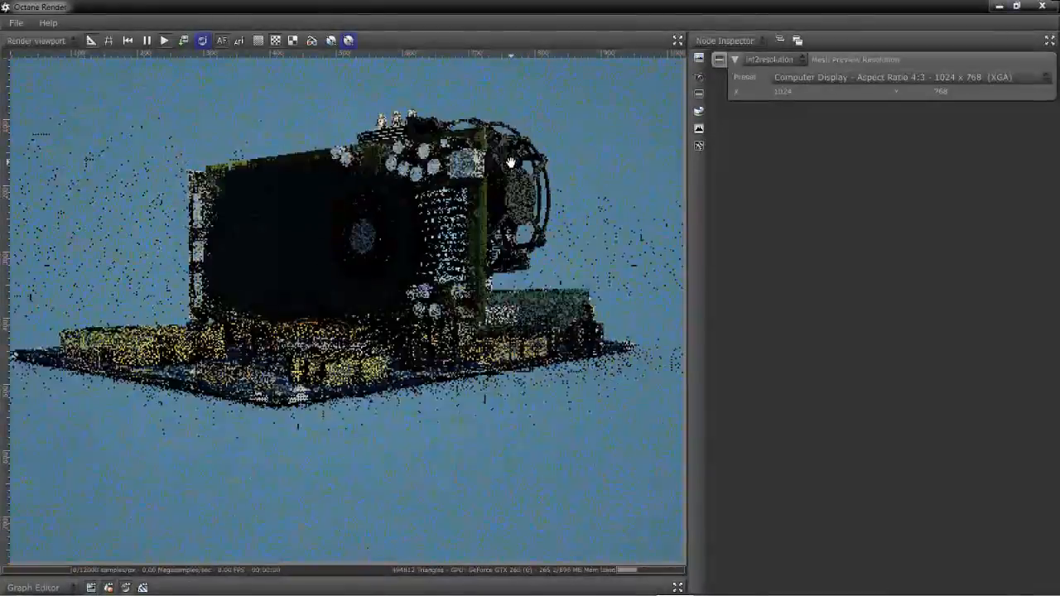
drag(510, 162, 513, 299)
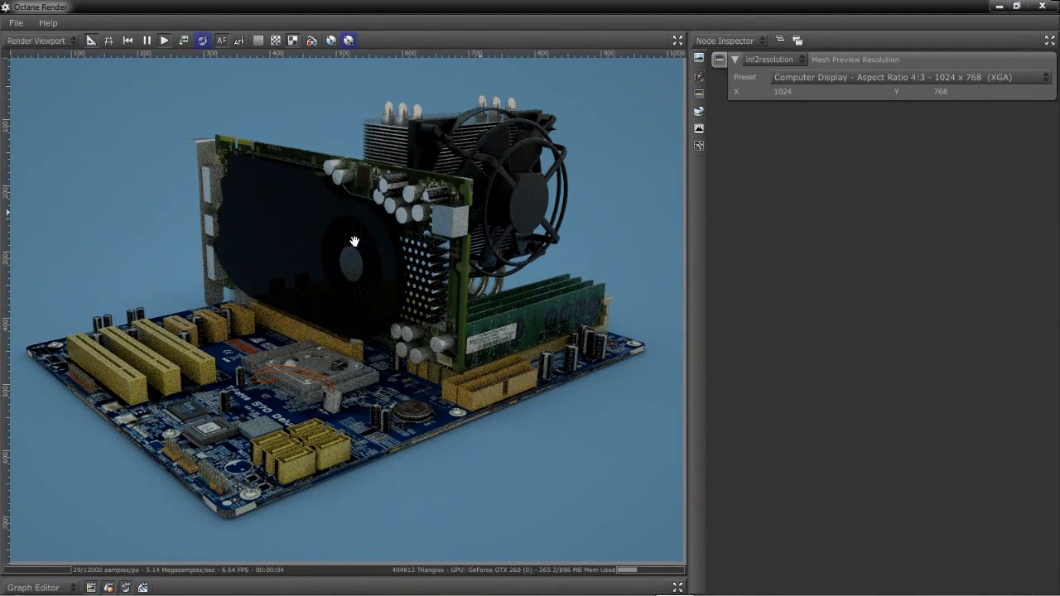
mouse_move(438, 292)
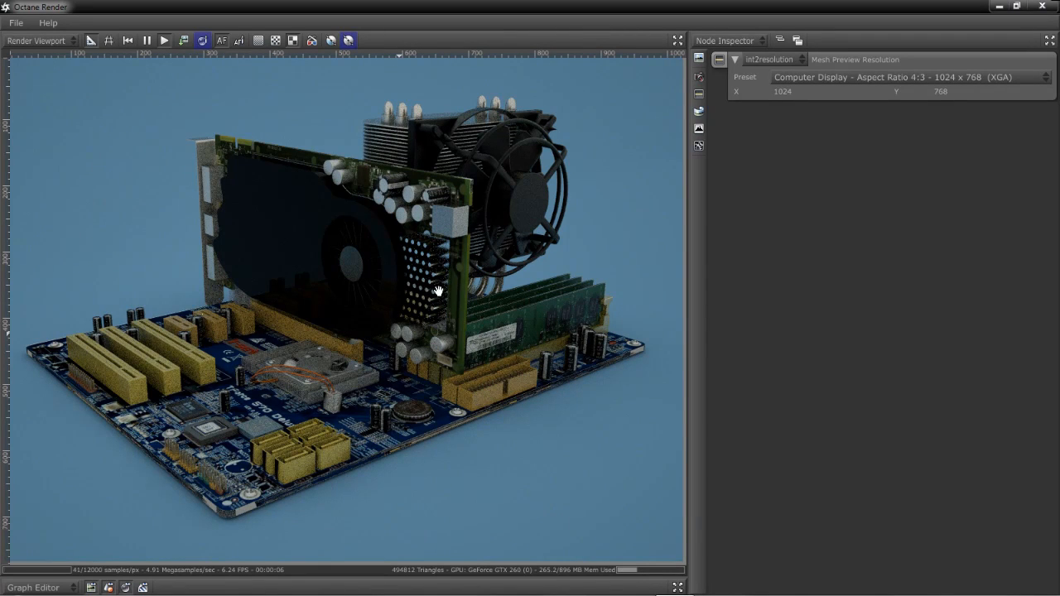
mouse_move(353, 333)
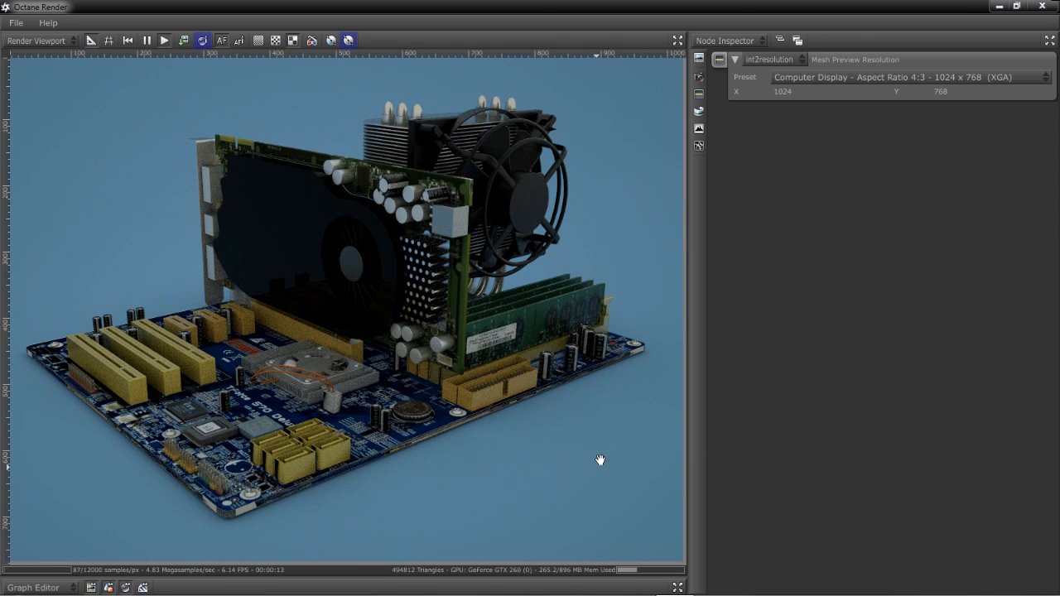
Step: Zoom in, pull back and orbit to a higher front three-quarter view of board, card and cooler
drag(601, 460, 375, 260)
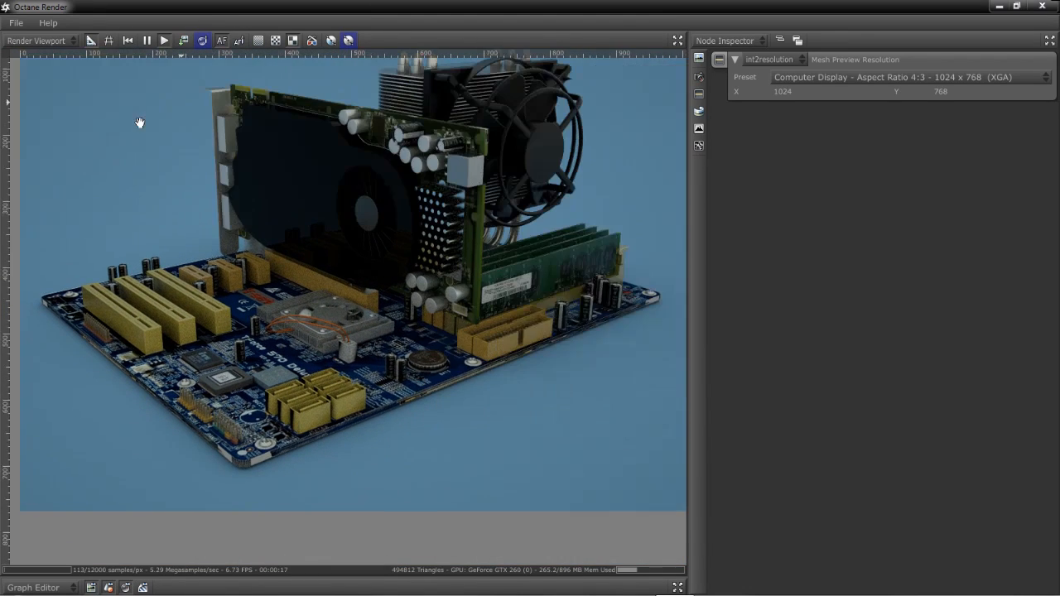
drag(139, 122, 201, 158)
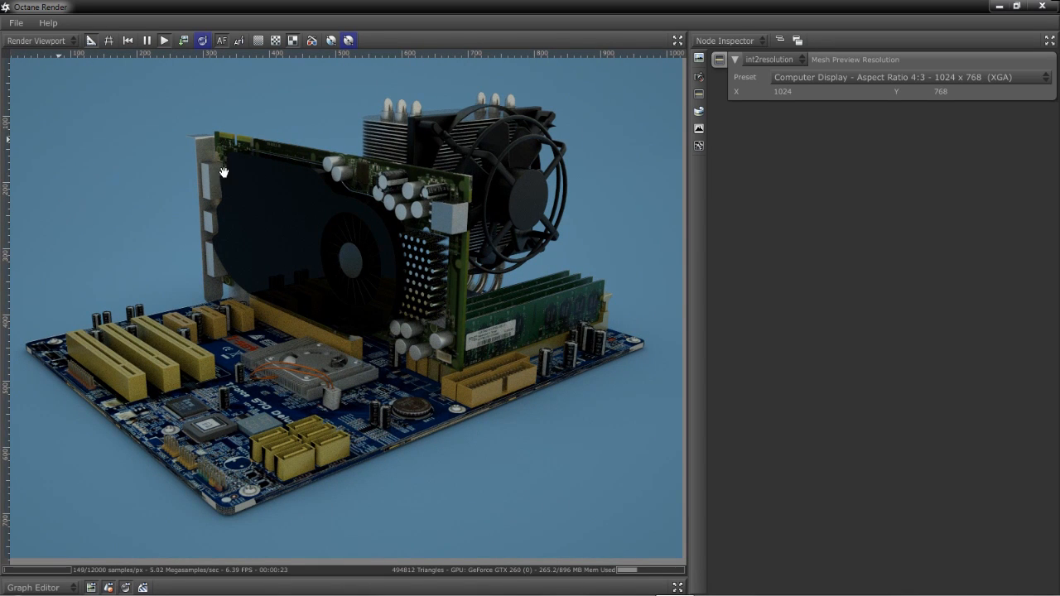
drag(224, 172, 402, 289)
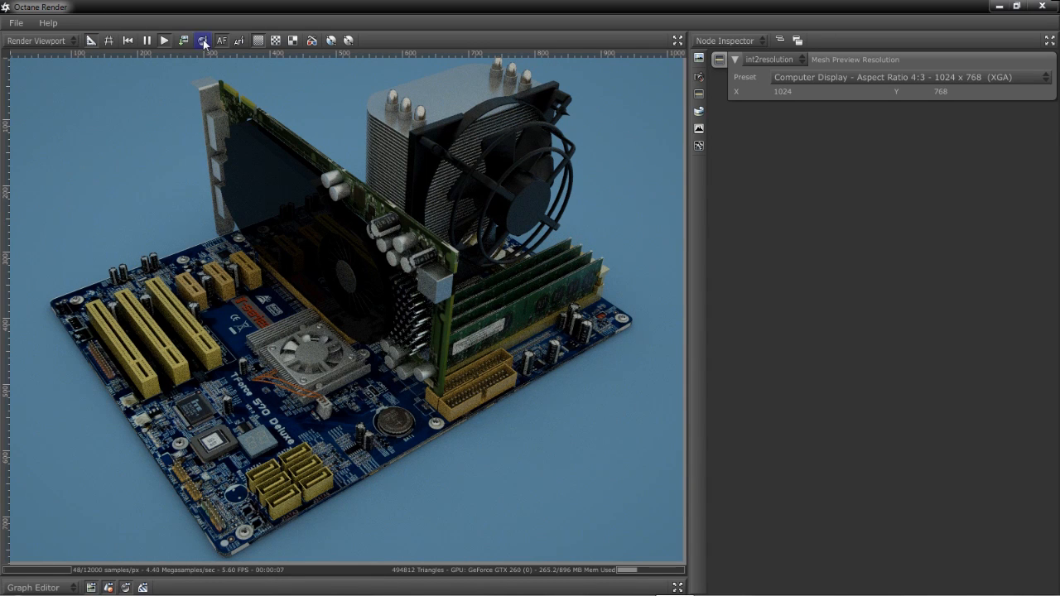
mouse_move(203, 40)
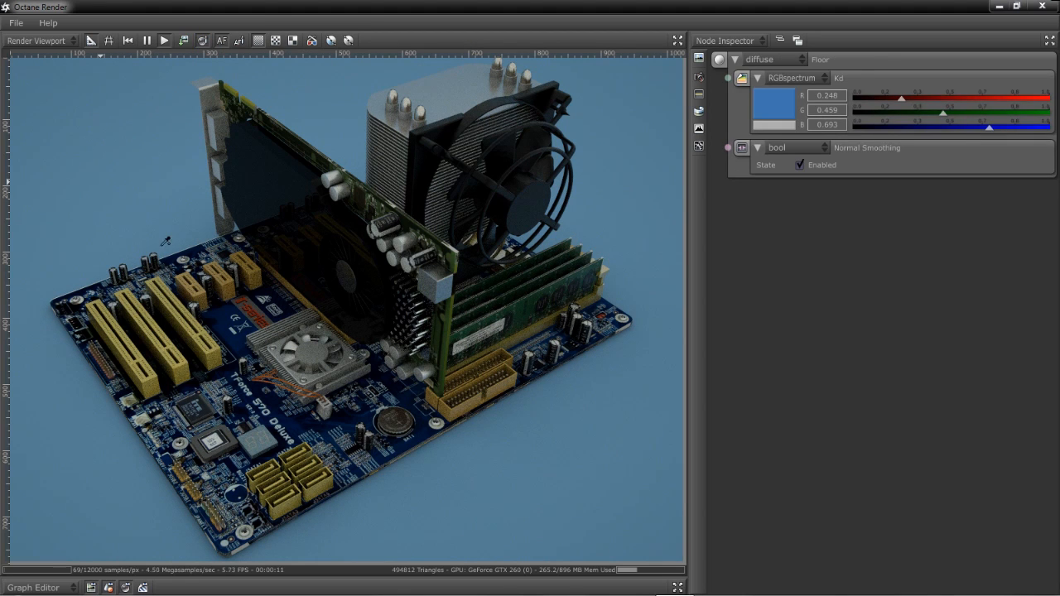
mouse_move(777, 180)
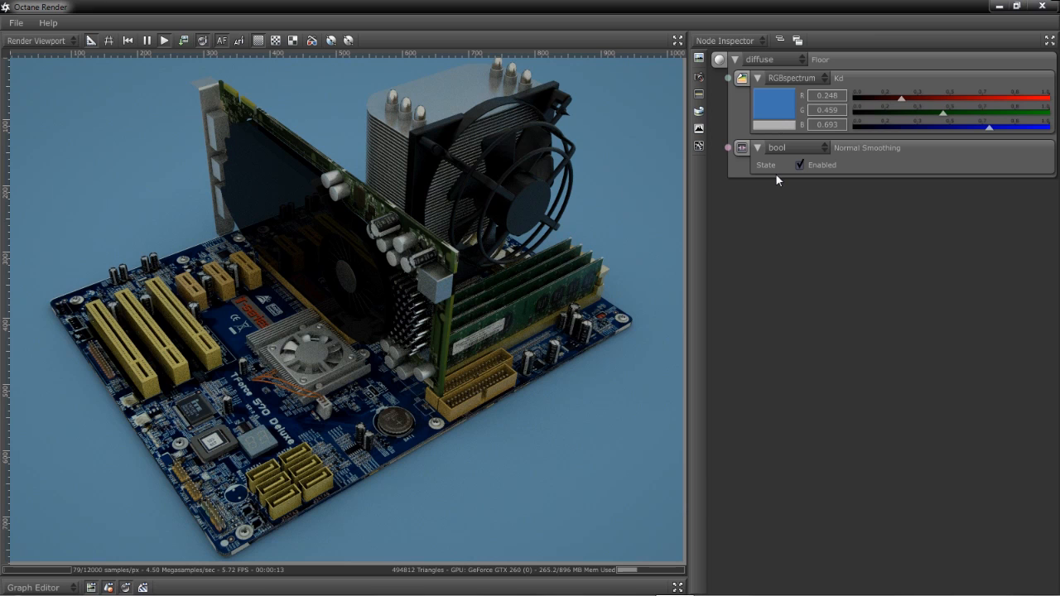
mouse_move(804, 154)
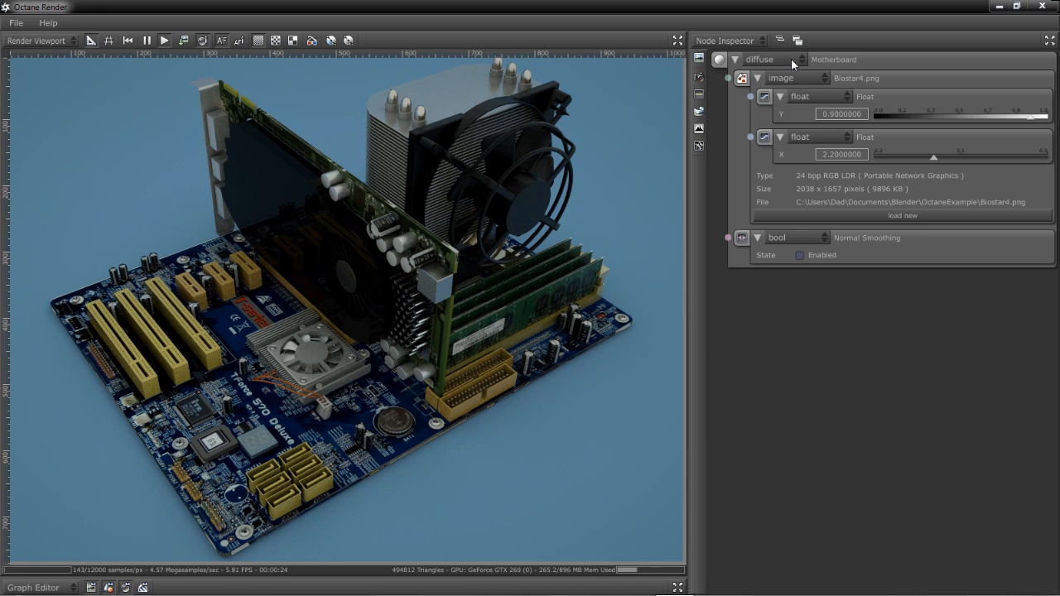
Step: Make the Motherboard material glossy and raise its specular to about 0.33
click(775, 59)
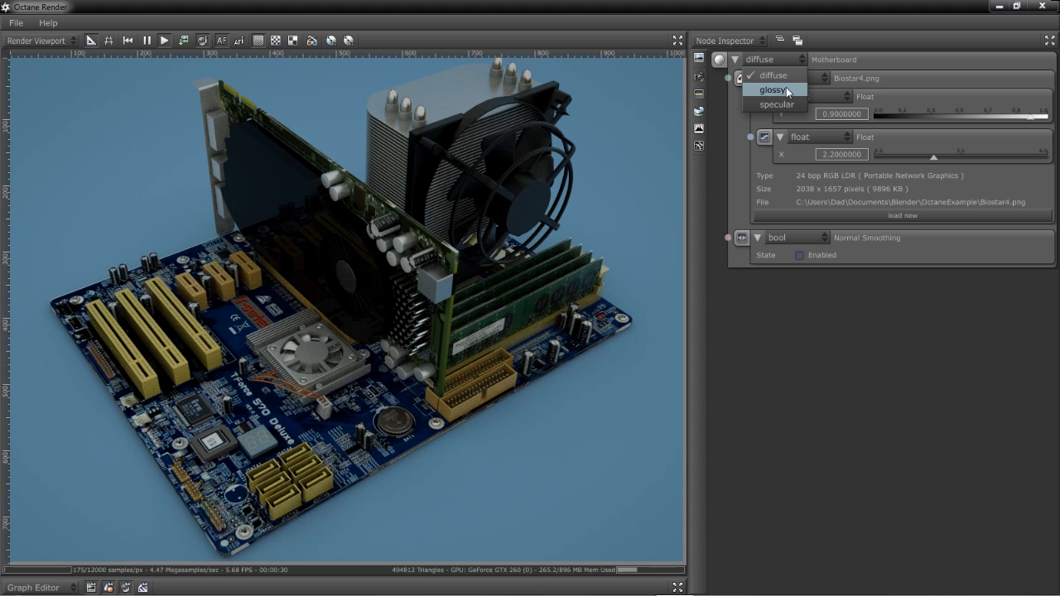
mouse_move(785, 100)
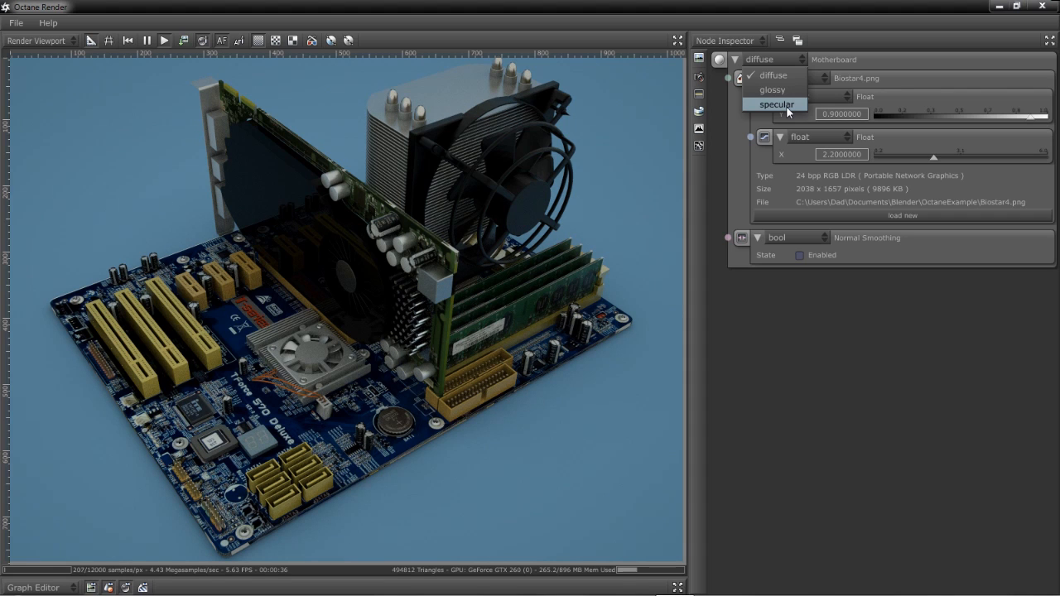
mouse_move(773, 90)
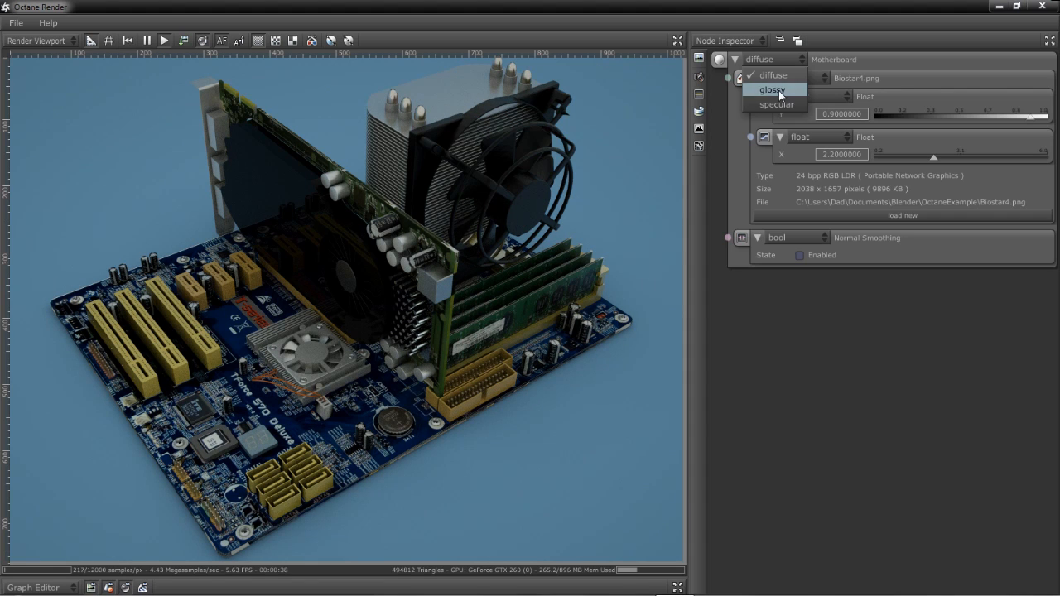
click(773, 89)
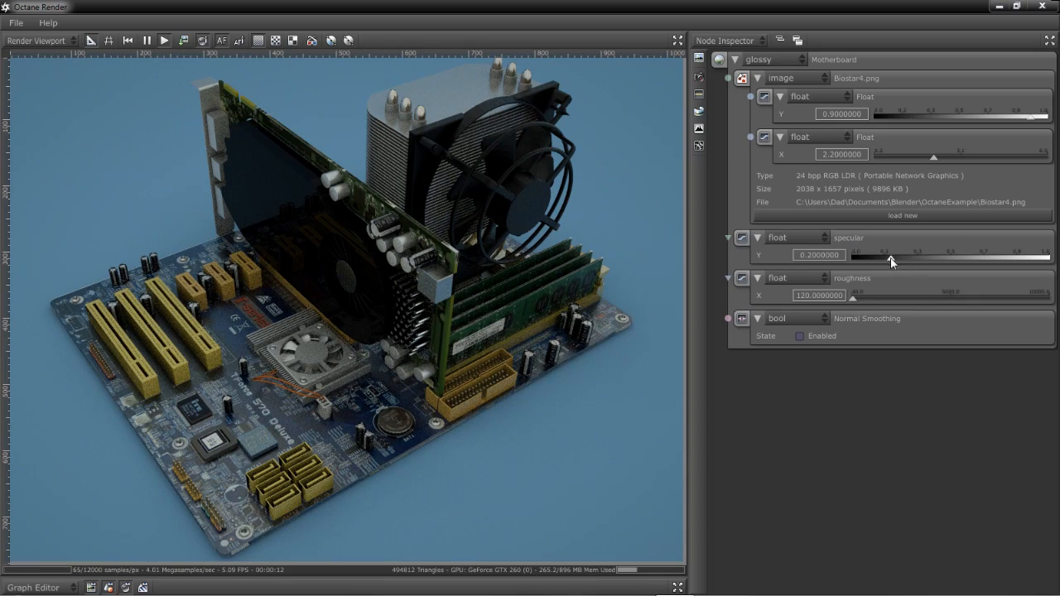
drag(894, 256, 915, 256)
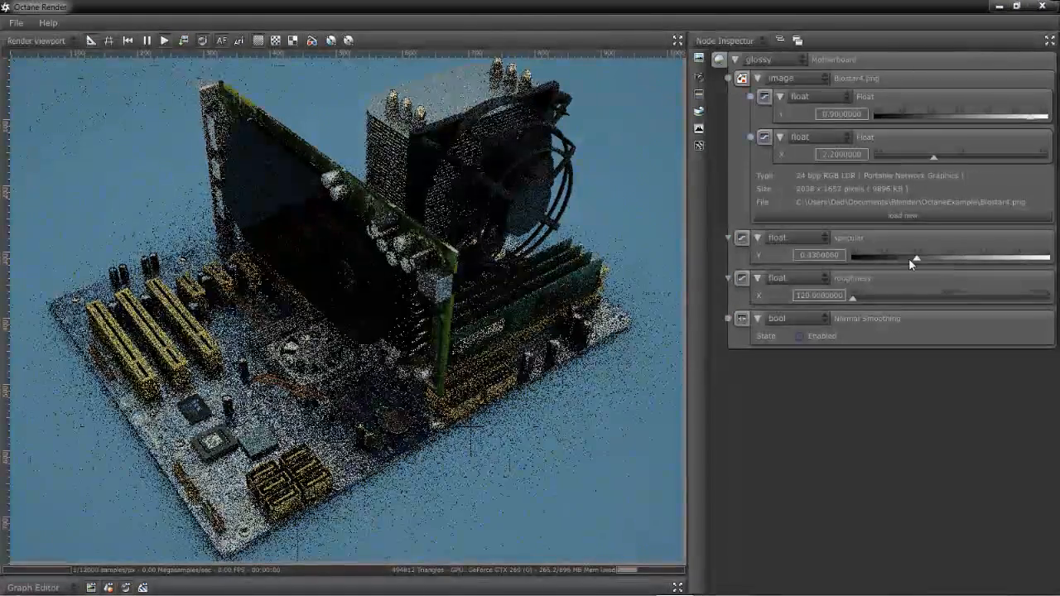
drag(915, 257, 902, 257)
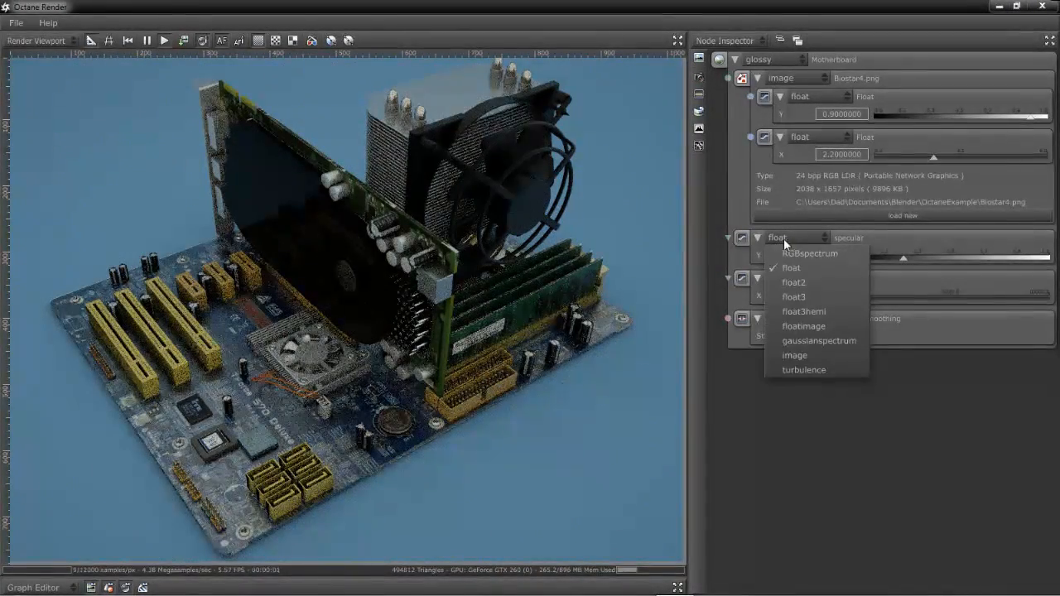
mouse_move(803, 326)
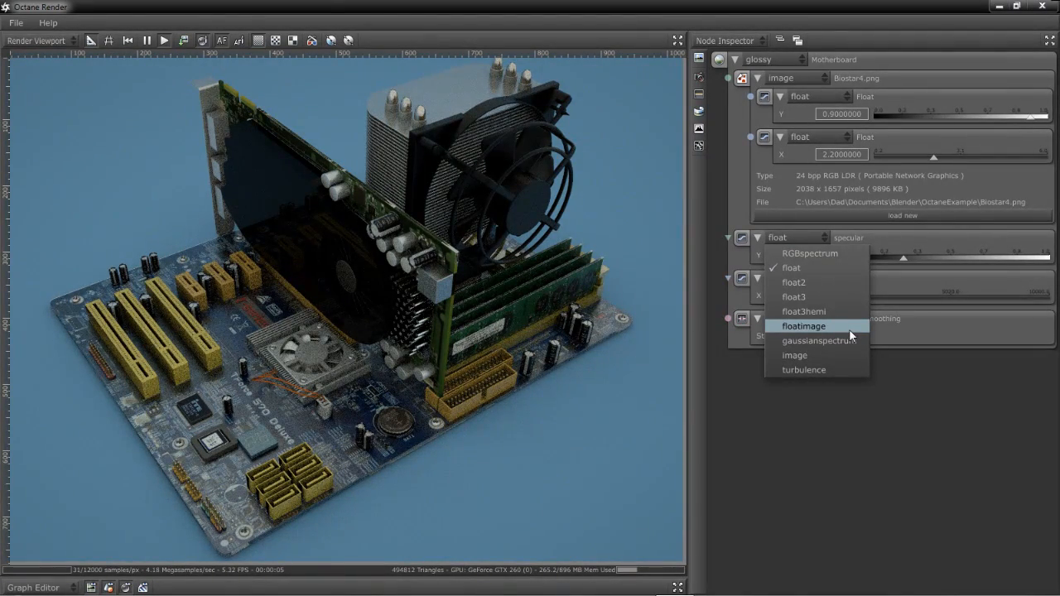
mouse_move(819, 341)
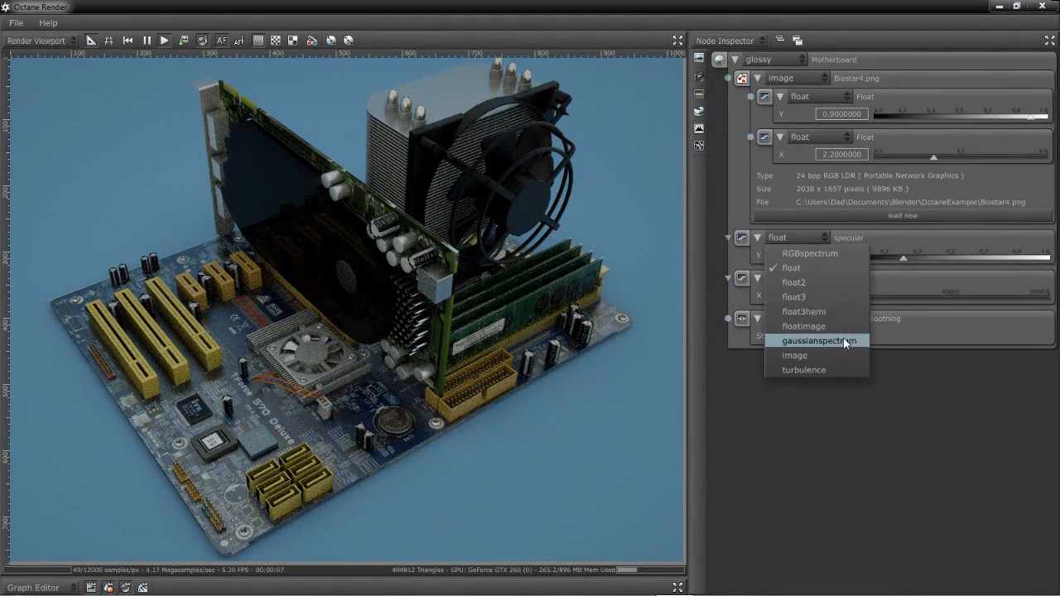
mouse_move(795, 355)
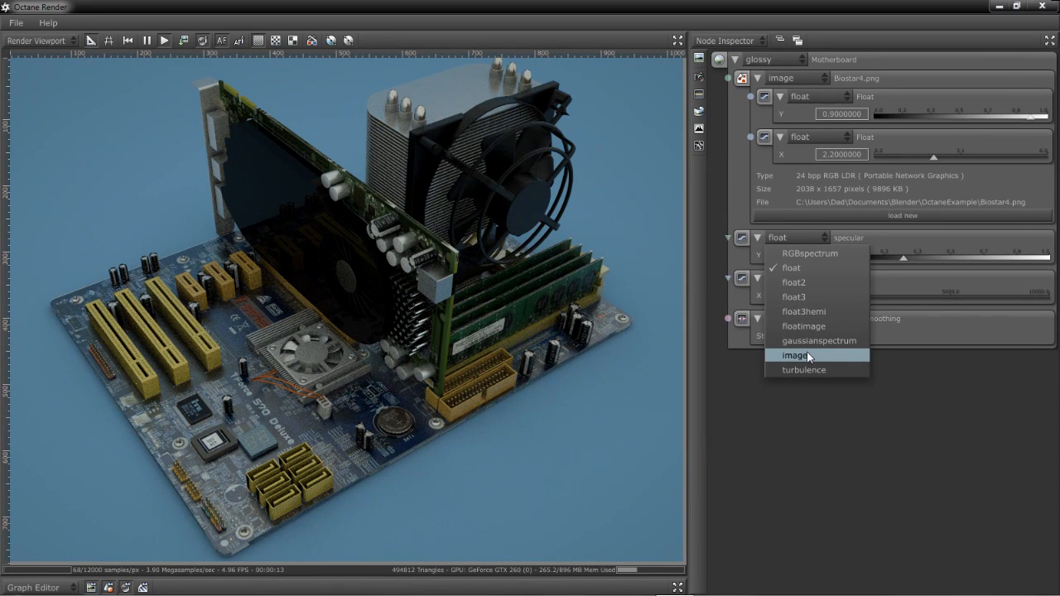
mouse_move(802, 325)
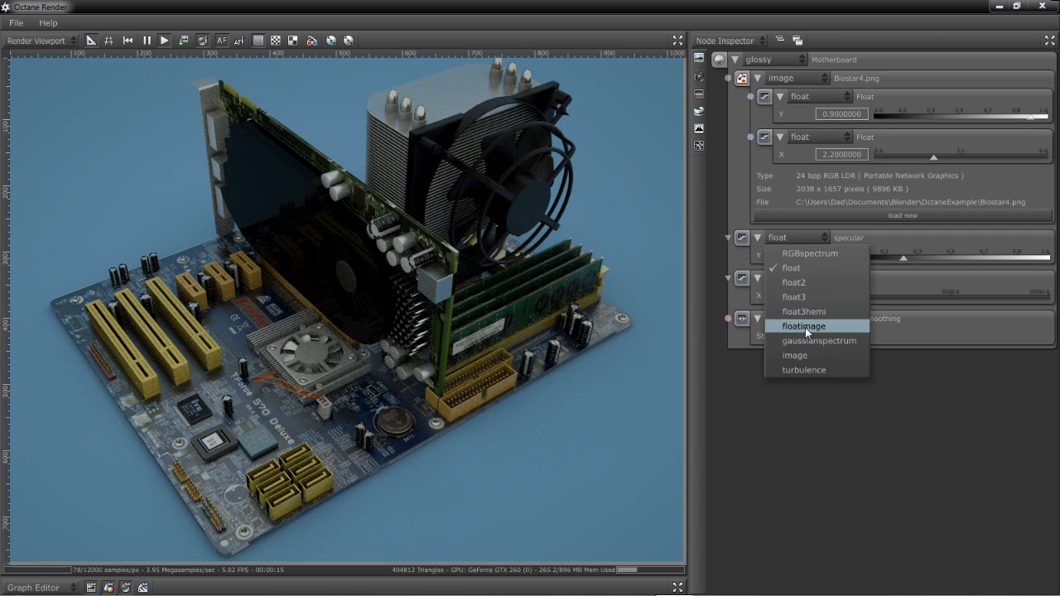
Step: Set Motherboard specular to a floatimage texture loaded from OctaneExample/Biostar3Spec
click(802, 325)
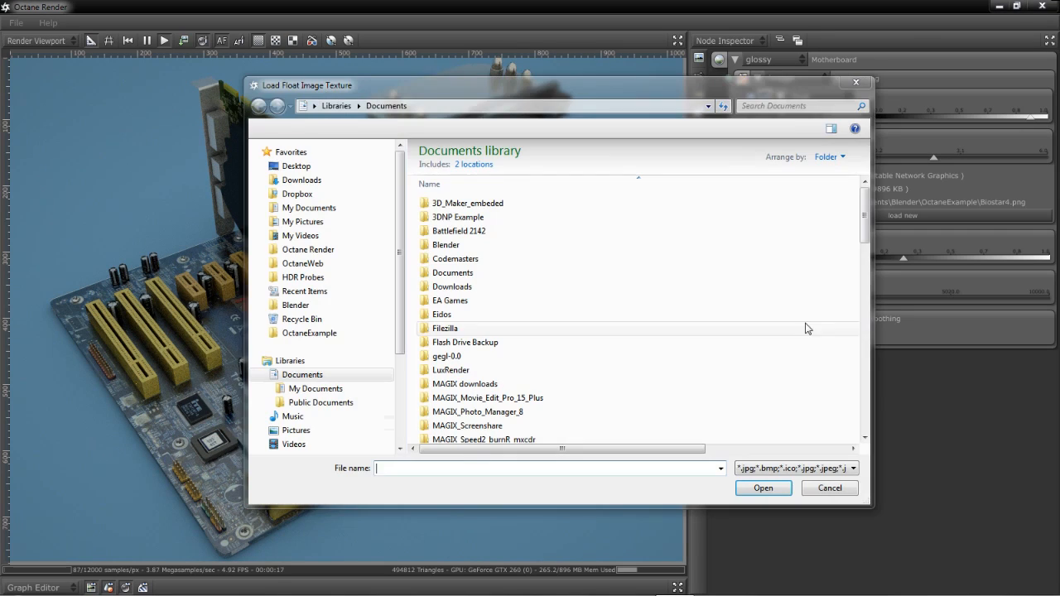
double_click(309, 332)
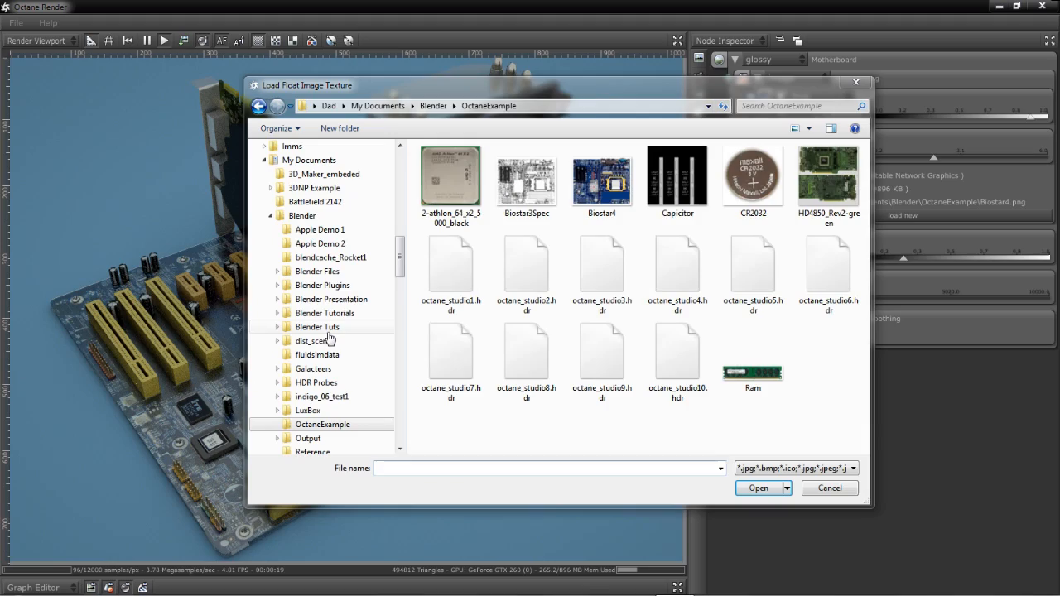
click(526, 177)
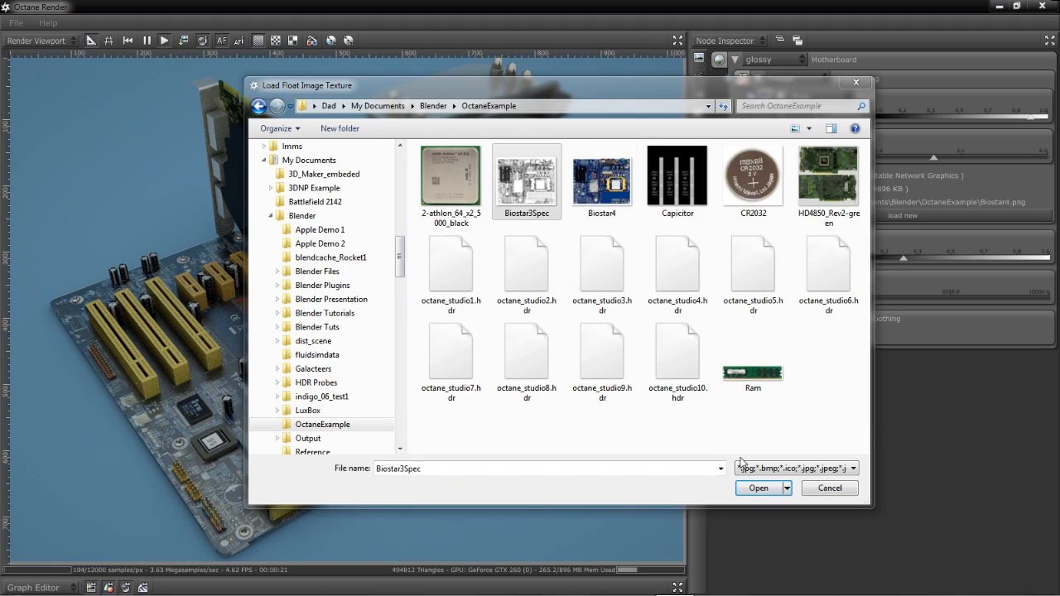
click(757, 488)
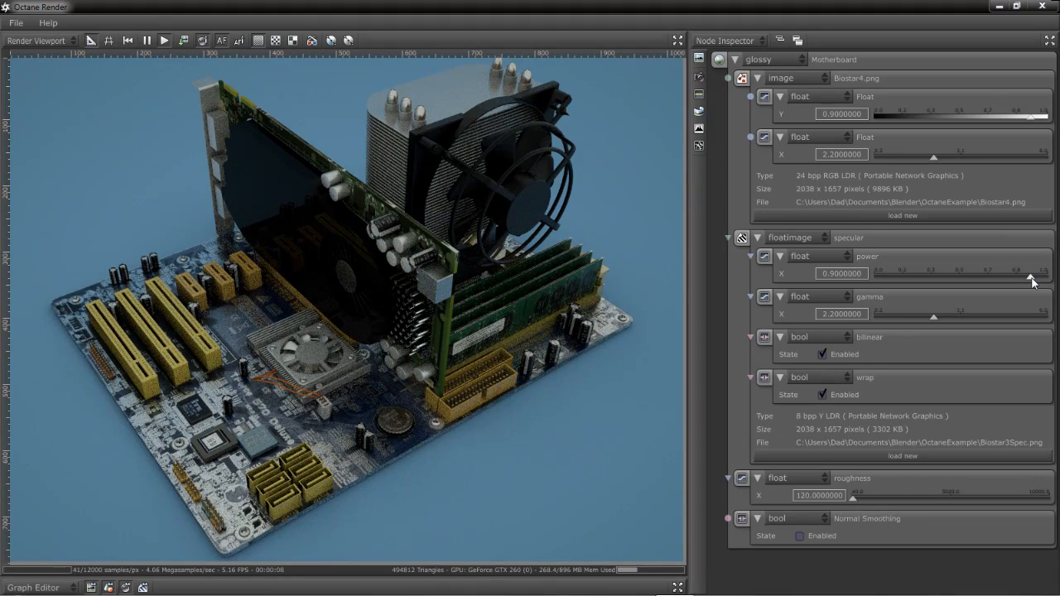
Step: Reduce the specular floatimage power from 0.9 to about 0.31
click(1031, 278)
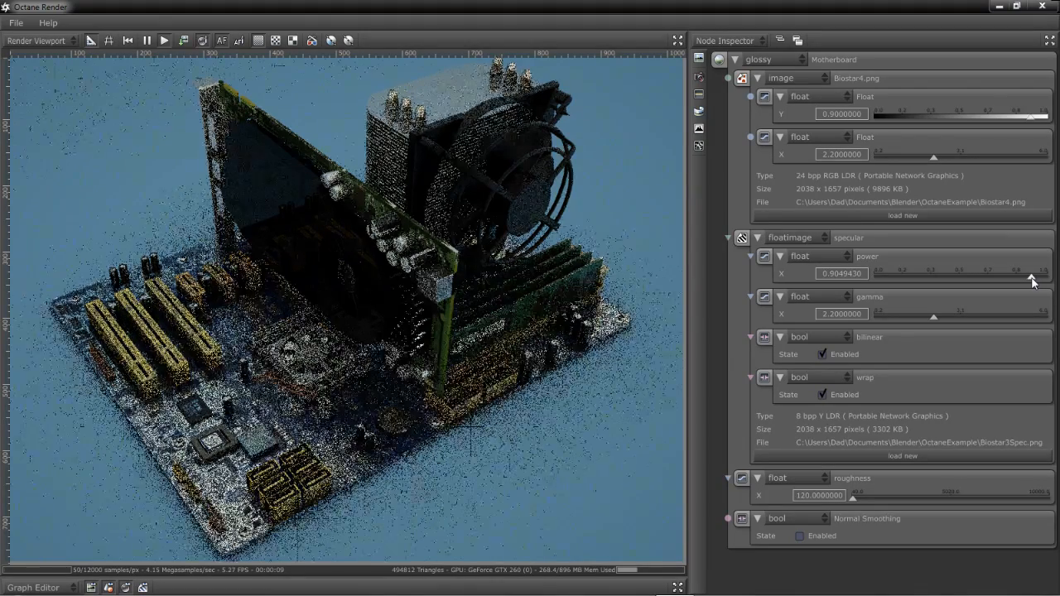
drag(1031, 275, 977, 275)
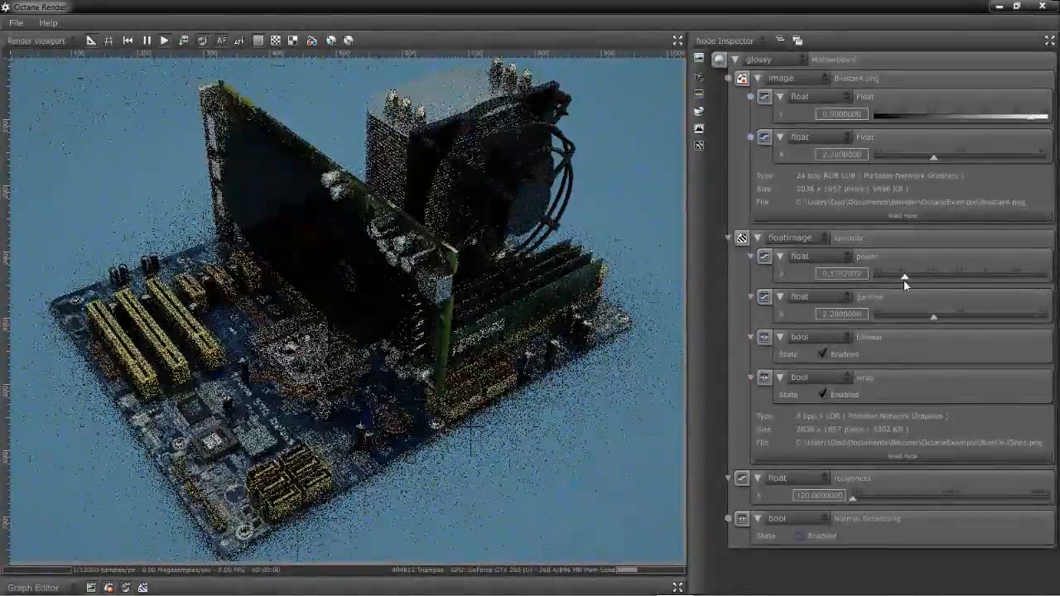
drag(905, 274, 894, 274)
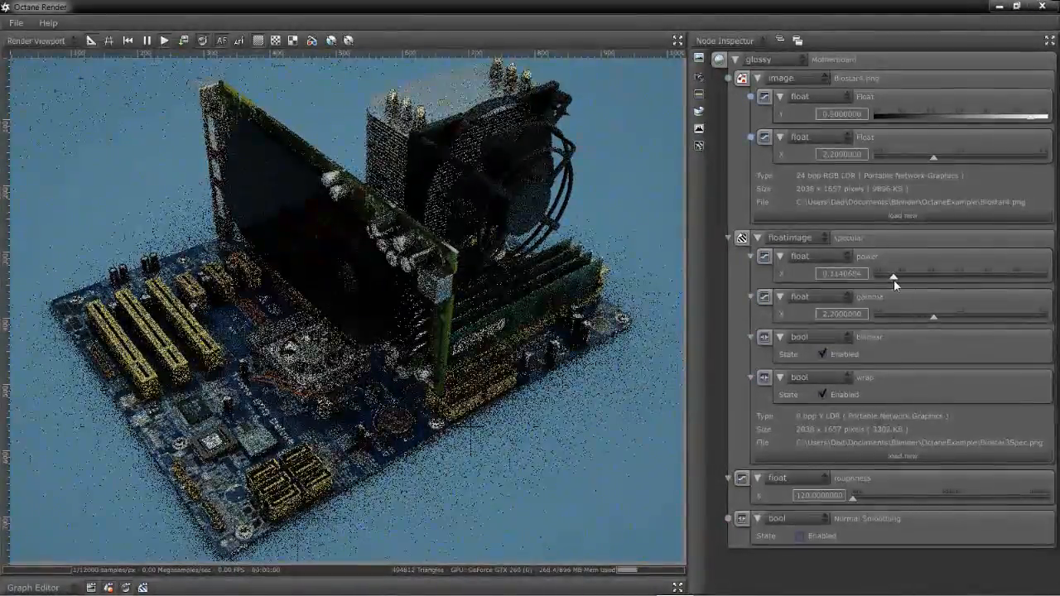
drag(890, 274, 894, 274)
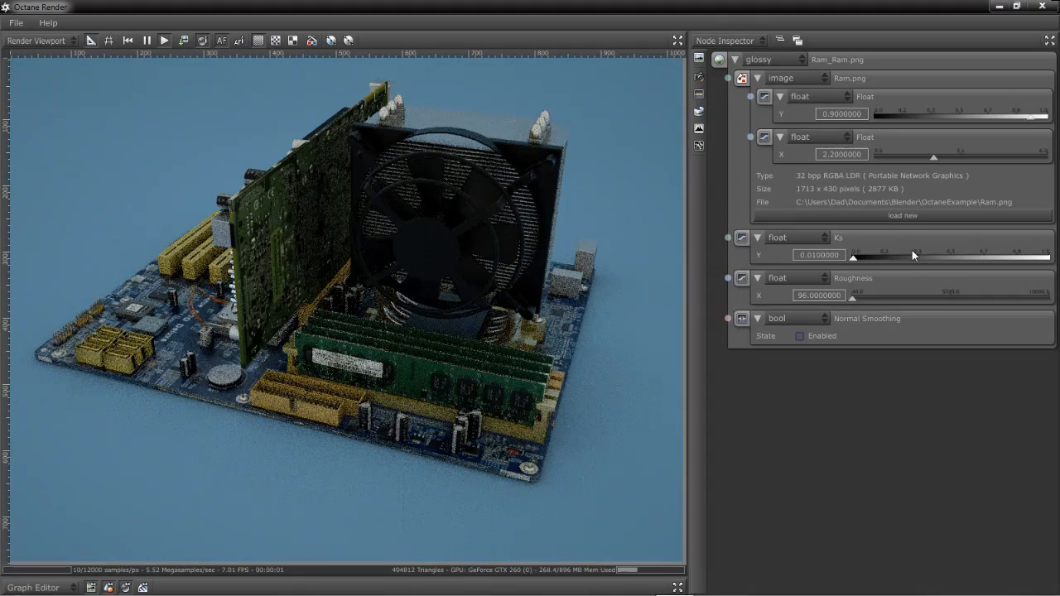
Step: Review the Ram material type list and keep it set to glossy
click(771, 59)
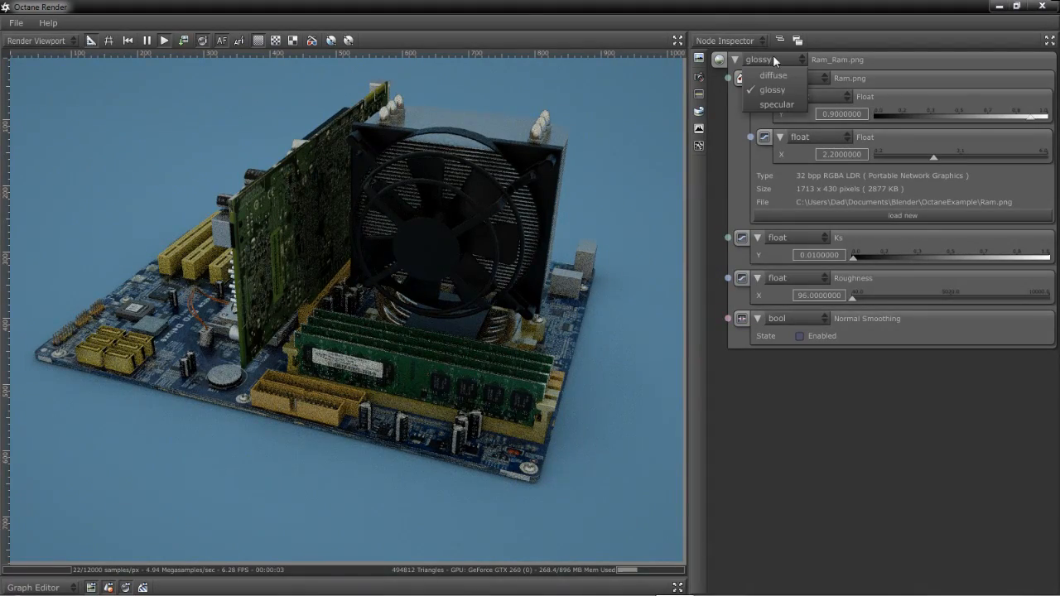
click(773, 74)
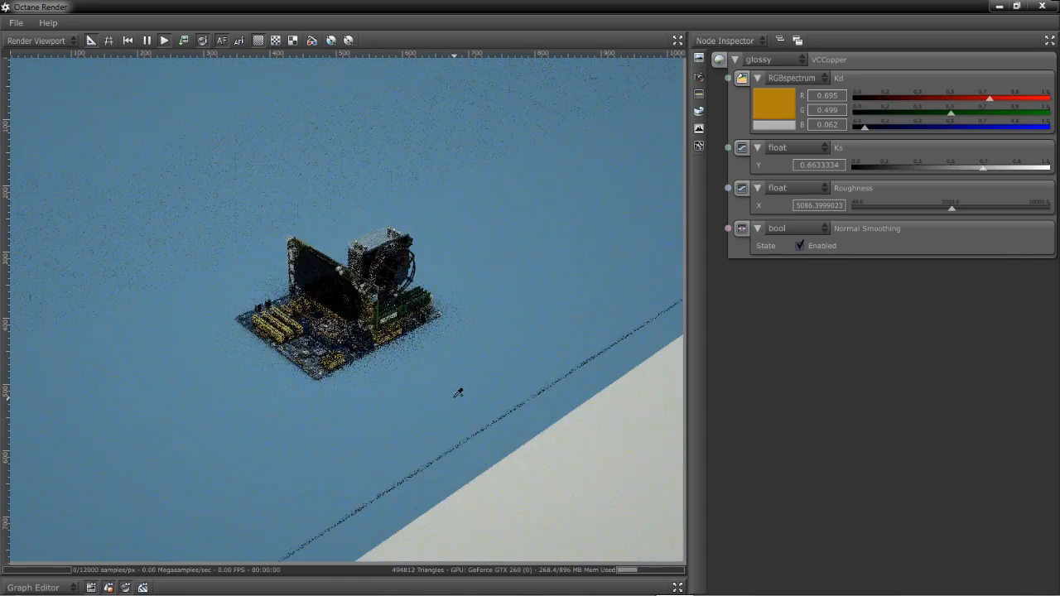
Step: Pick the floor in the render to load its blue Floor diffuse material
click(276, 39)
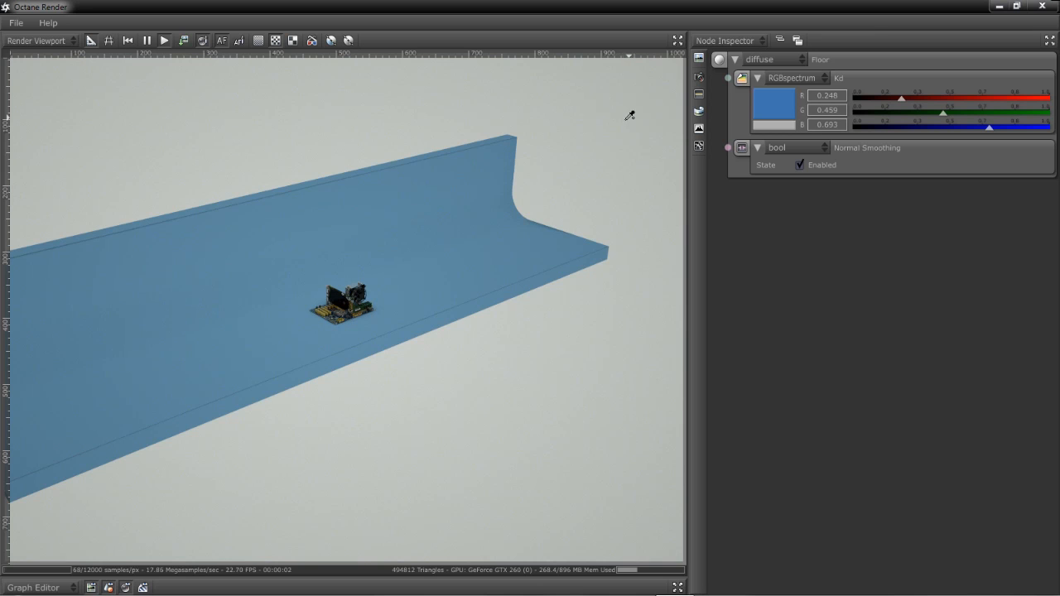
mouse_move(721, 118)
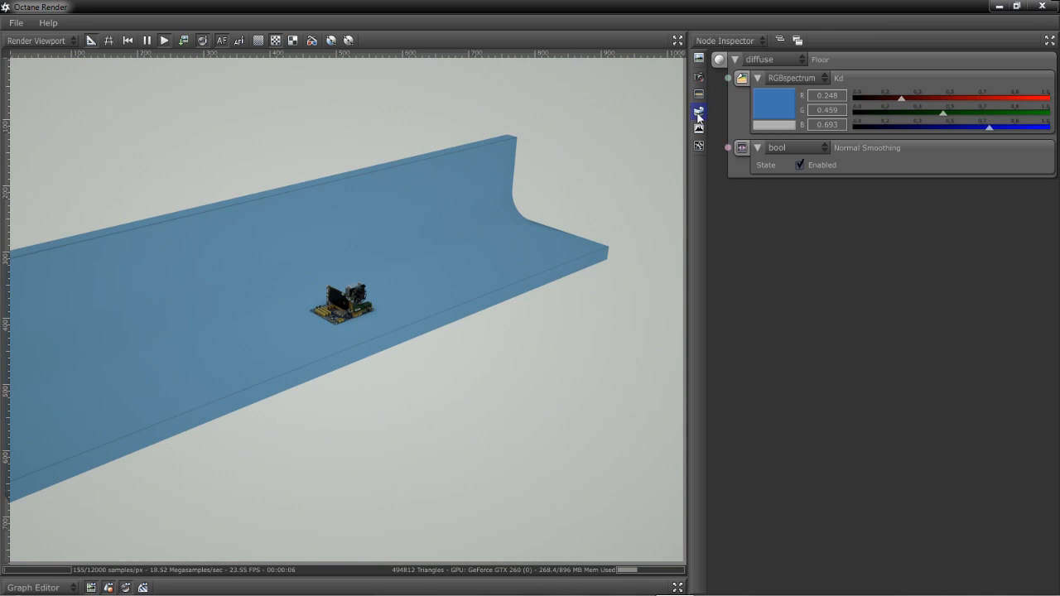
Step: Set the preview environment texture to the image octane_studio1.hdr from OctaneExample
click(699, 110)
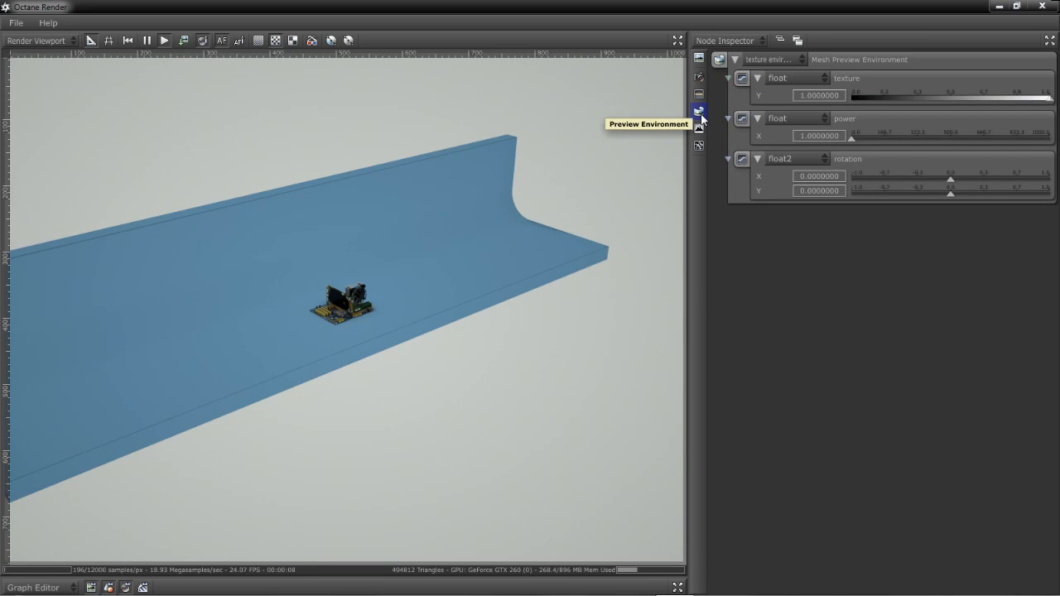
mouse_move(861, 80)
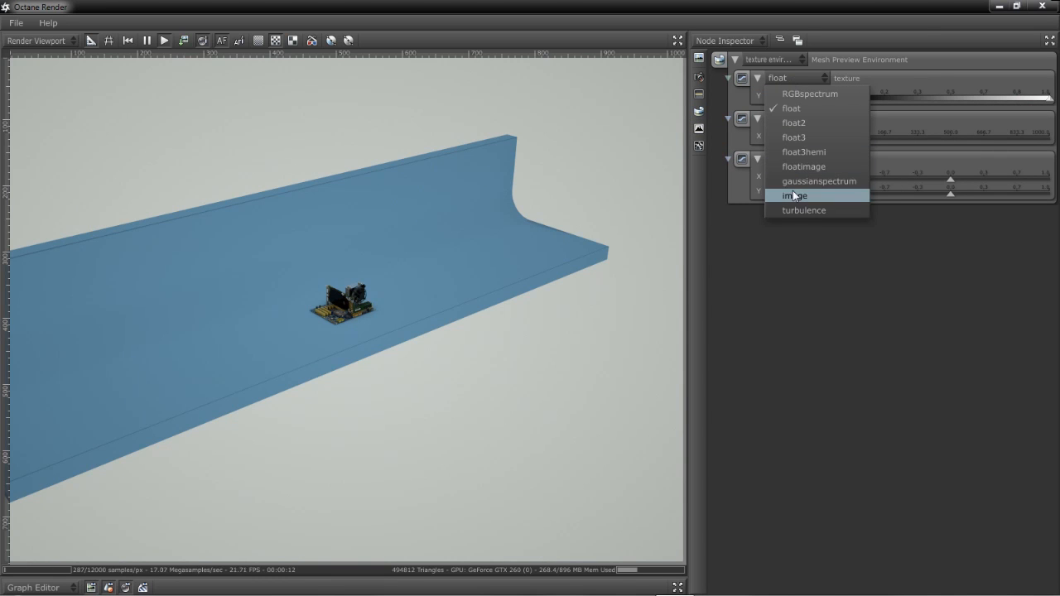
click(794, 195)
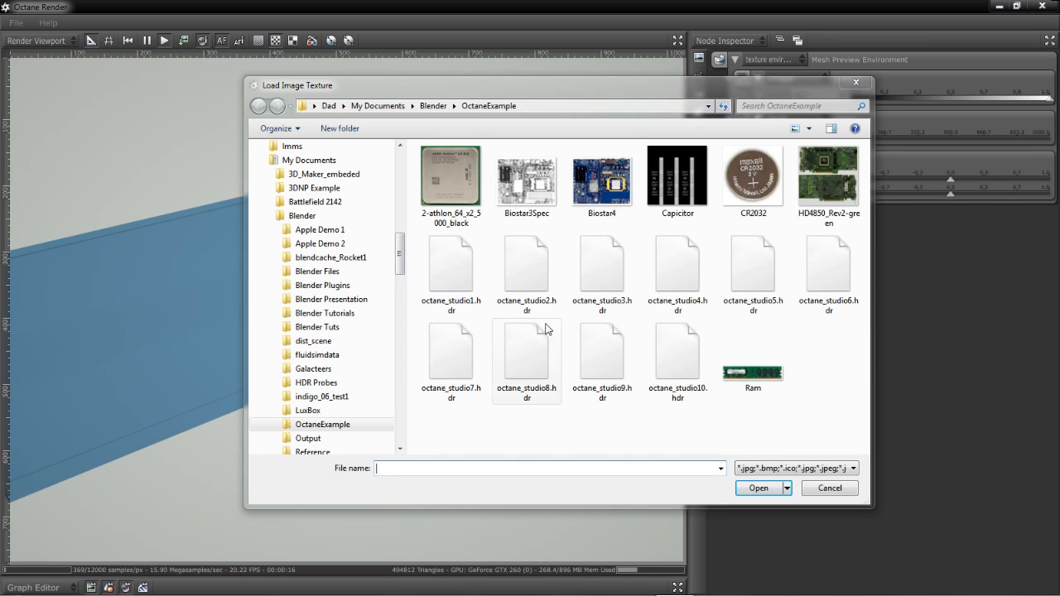
click(451, 269)
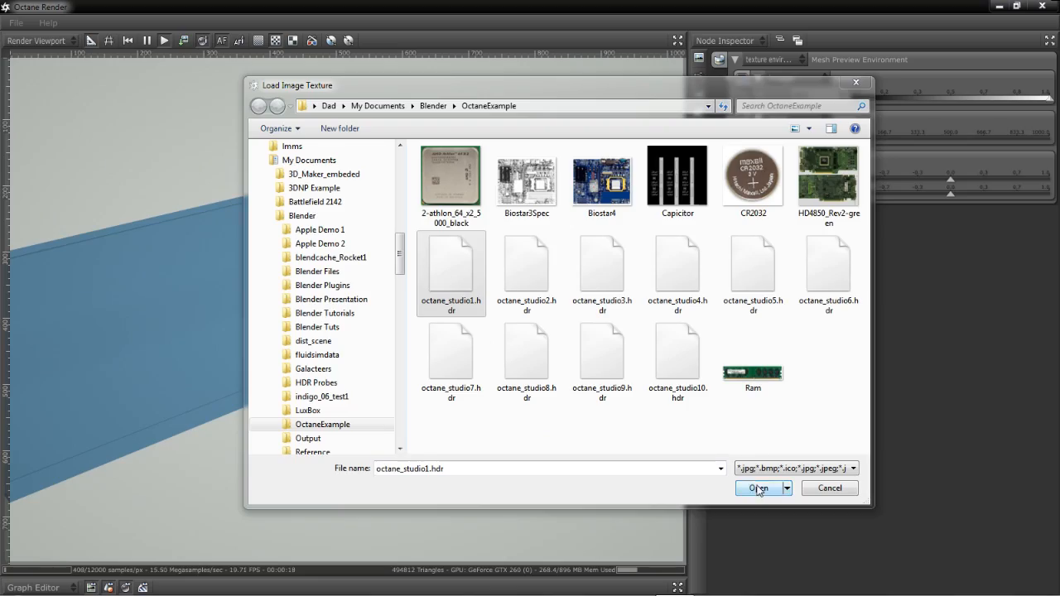
click(758, 488)
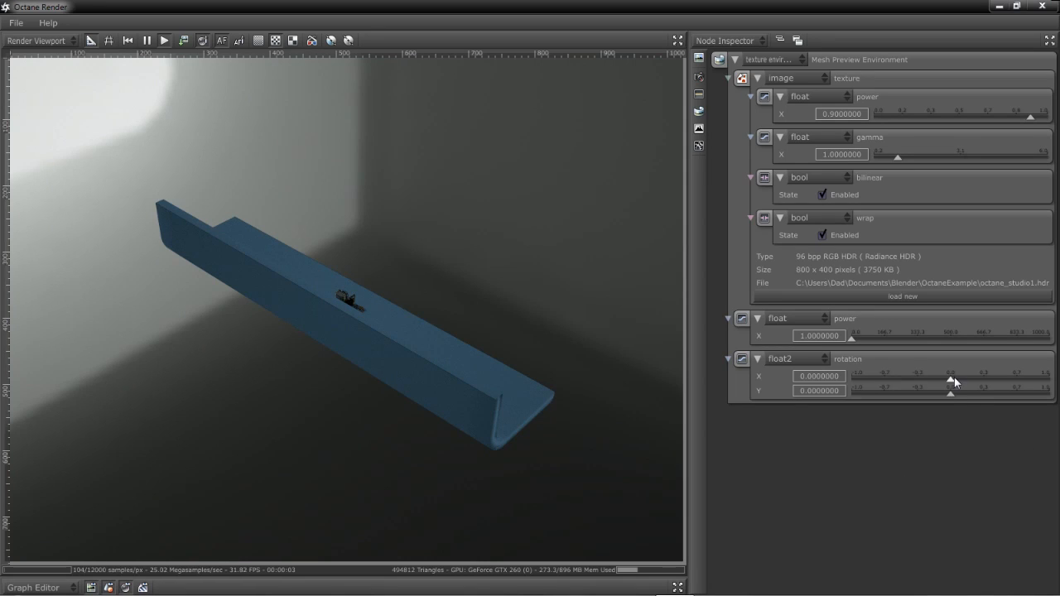
Step: Drag the environment rotation X slider, settling around -0.19
drag(952, 378, 950, 382)
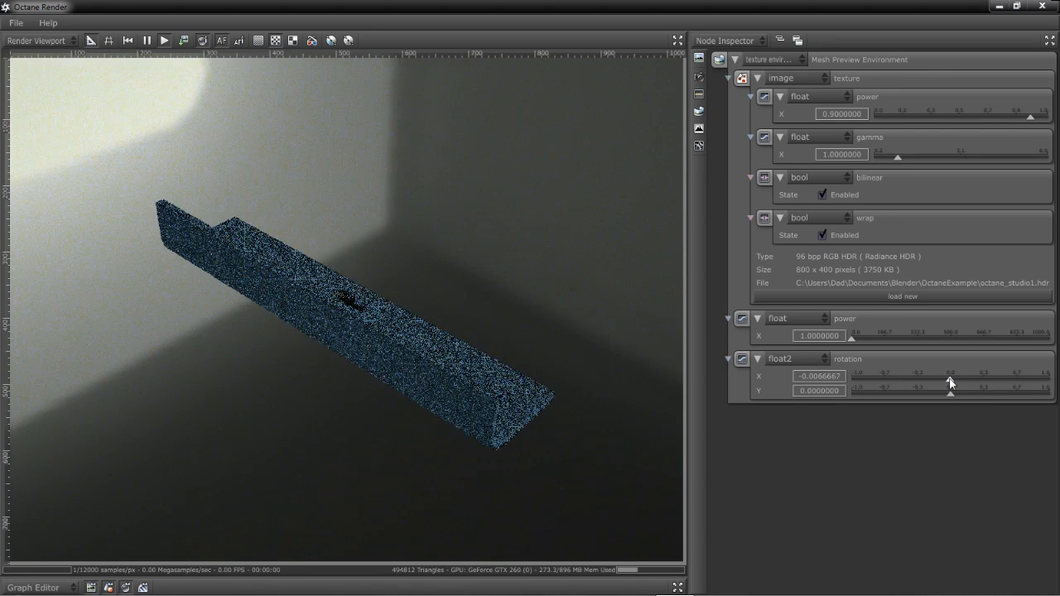
drag(950, 383, 973, 381)
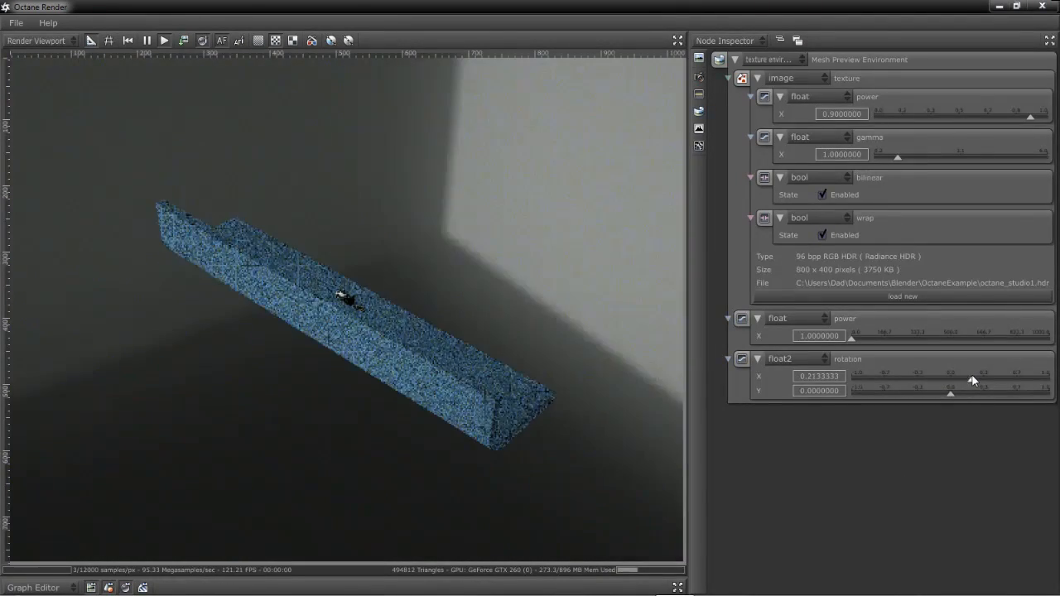
drag(950, 379, 936, 379)
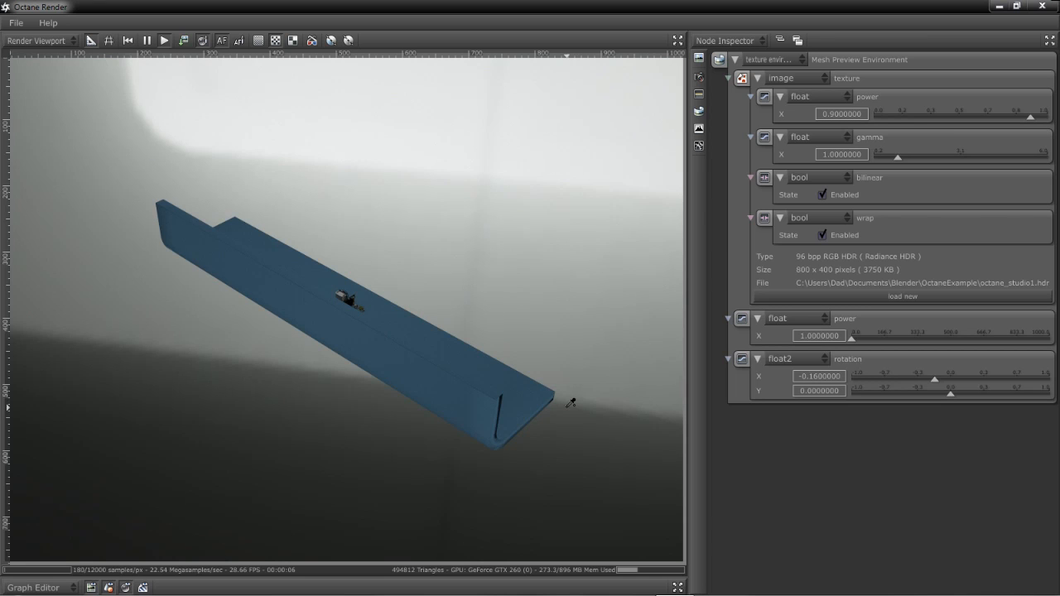
mouse_move(835, 384)
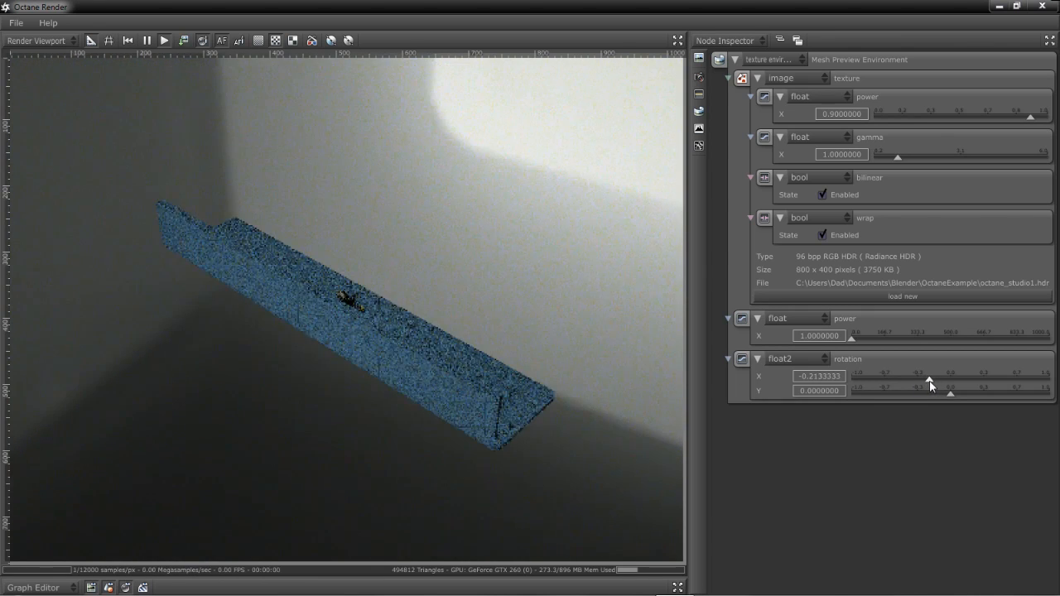
drag(918, 376, 931, 376)
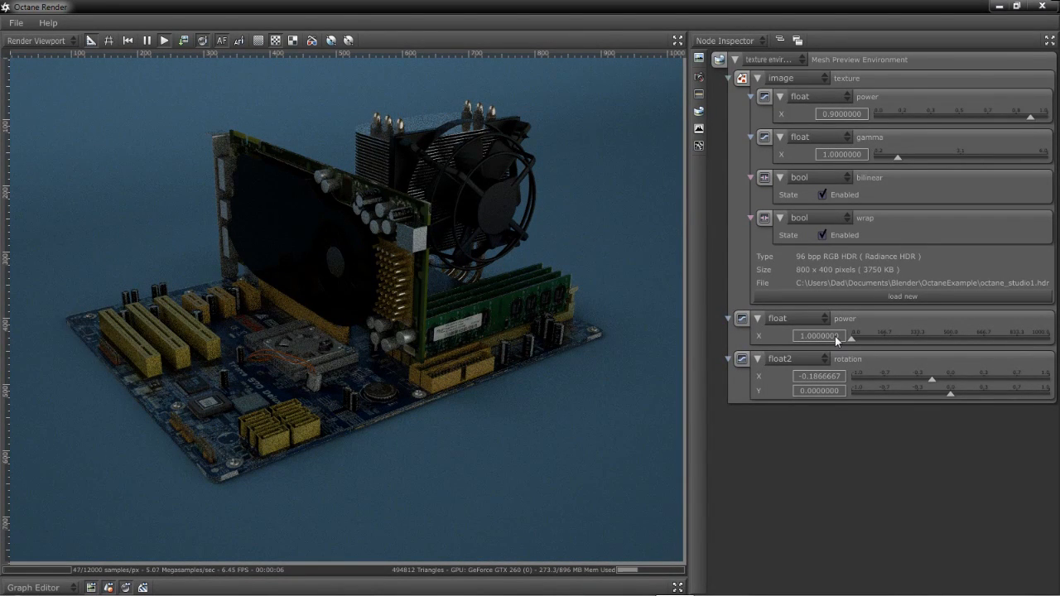
Step: Select the environment power value (1.0) for editing
double_click(819, 335)
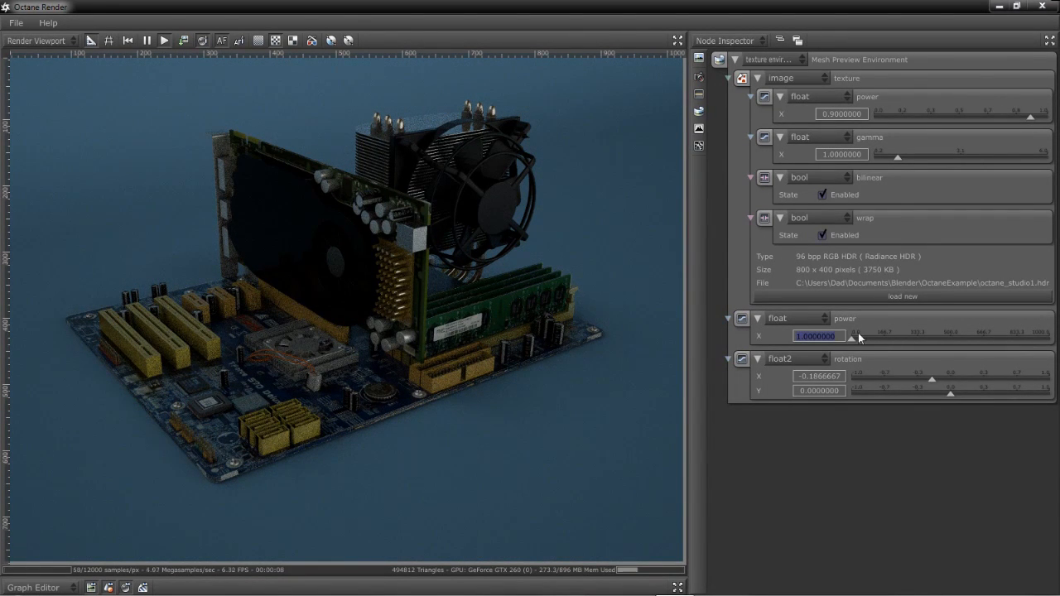